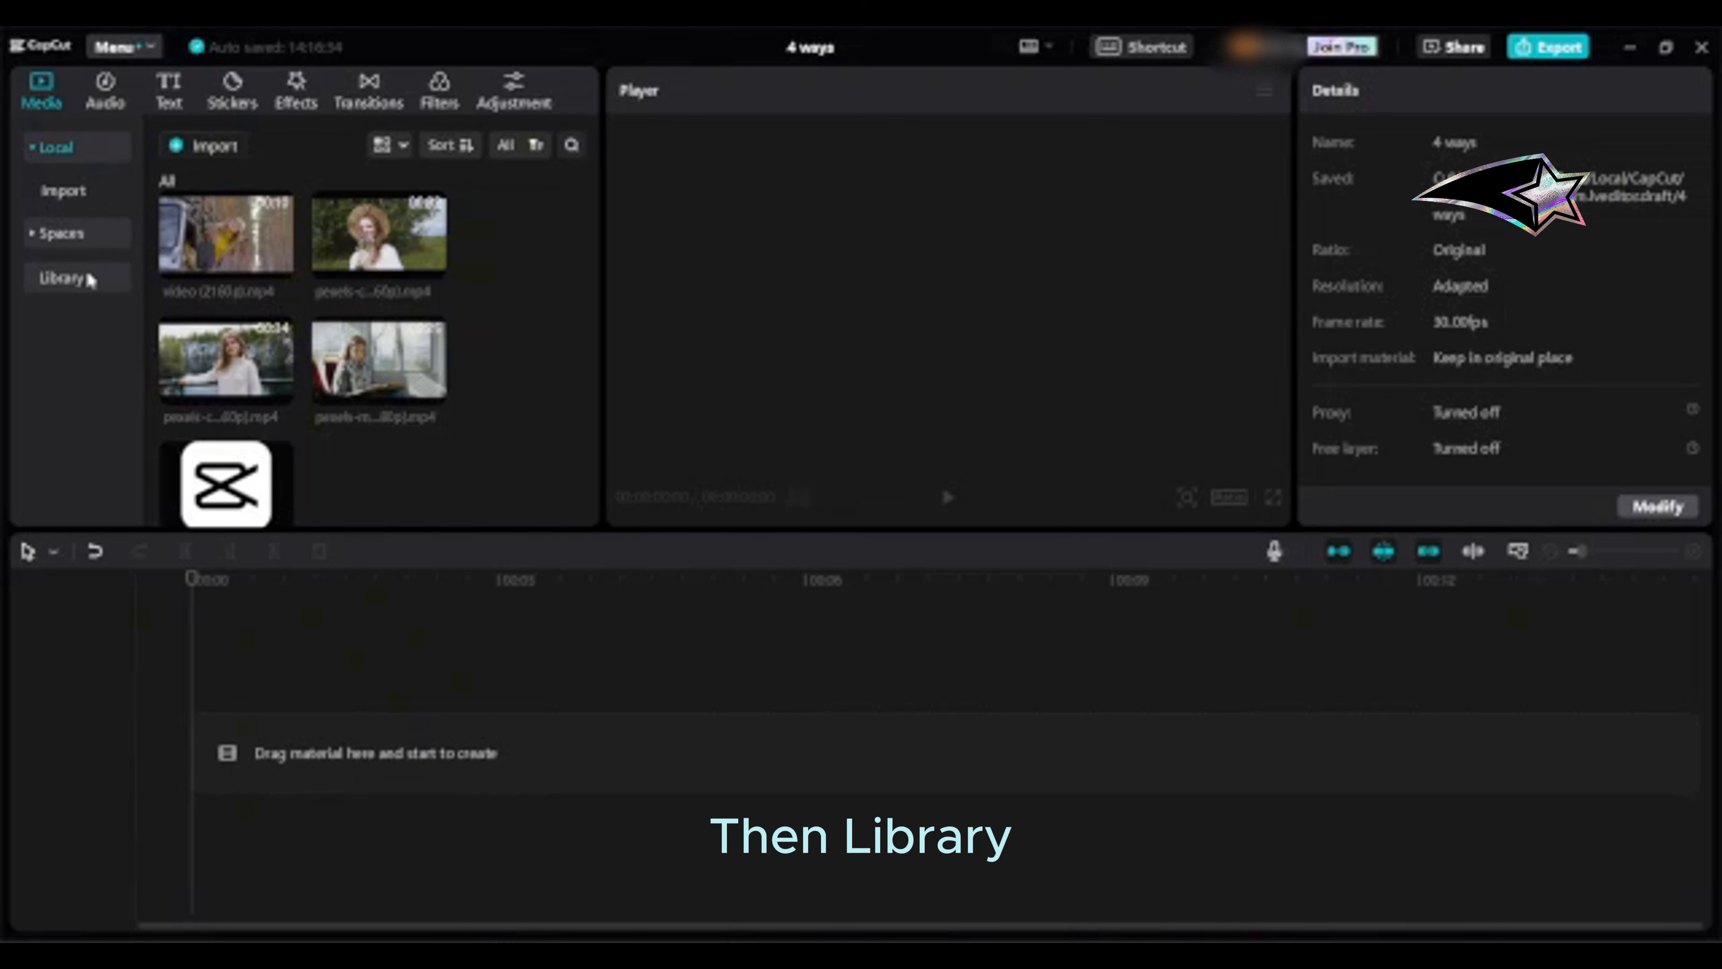
- Add the plain white stock clip from the Library to the timeline as the background
left_click(60, 278)
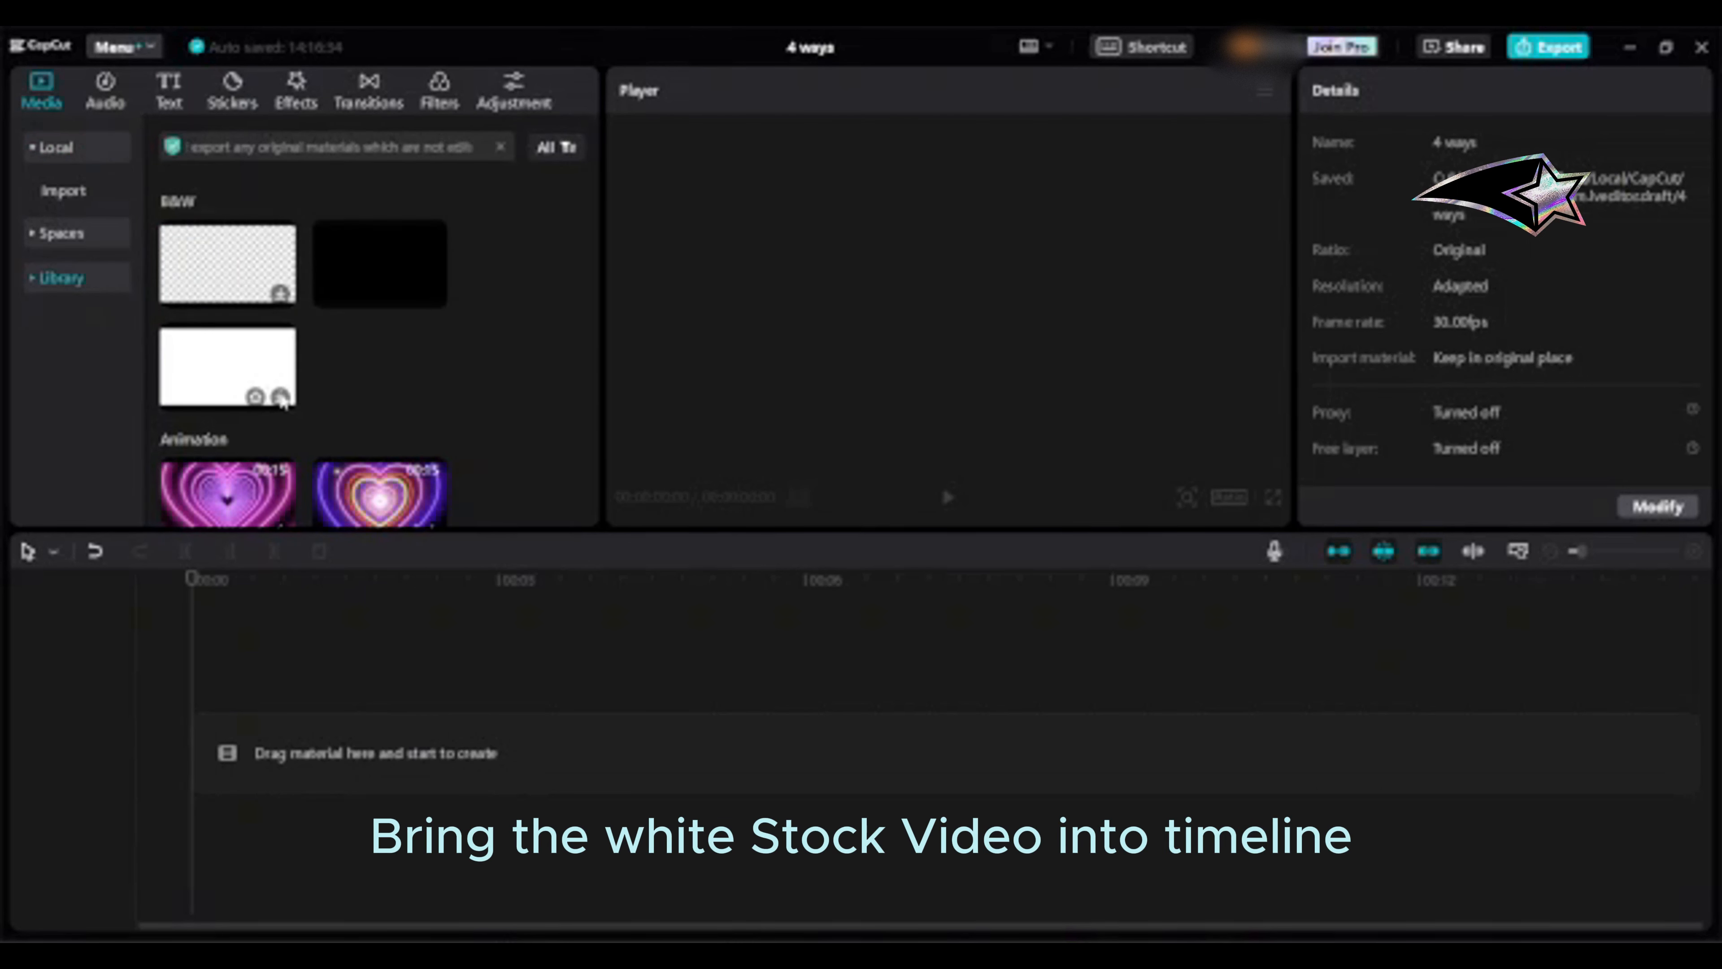
left_click(226, 367)
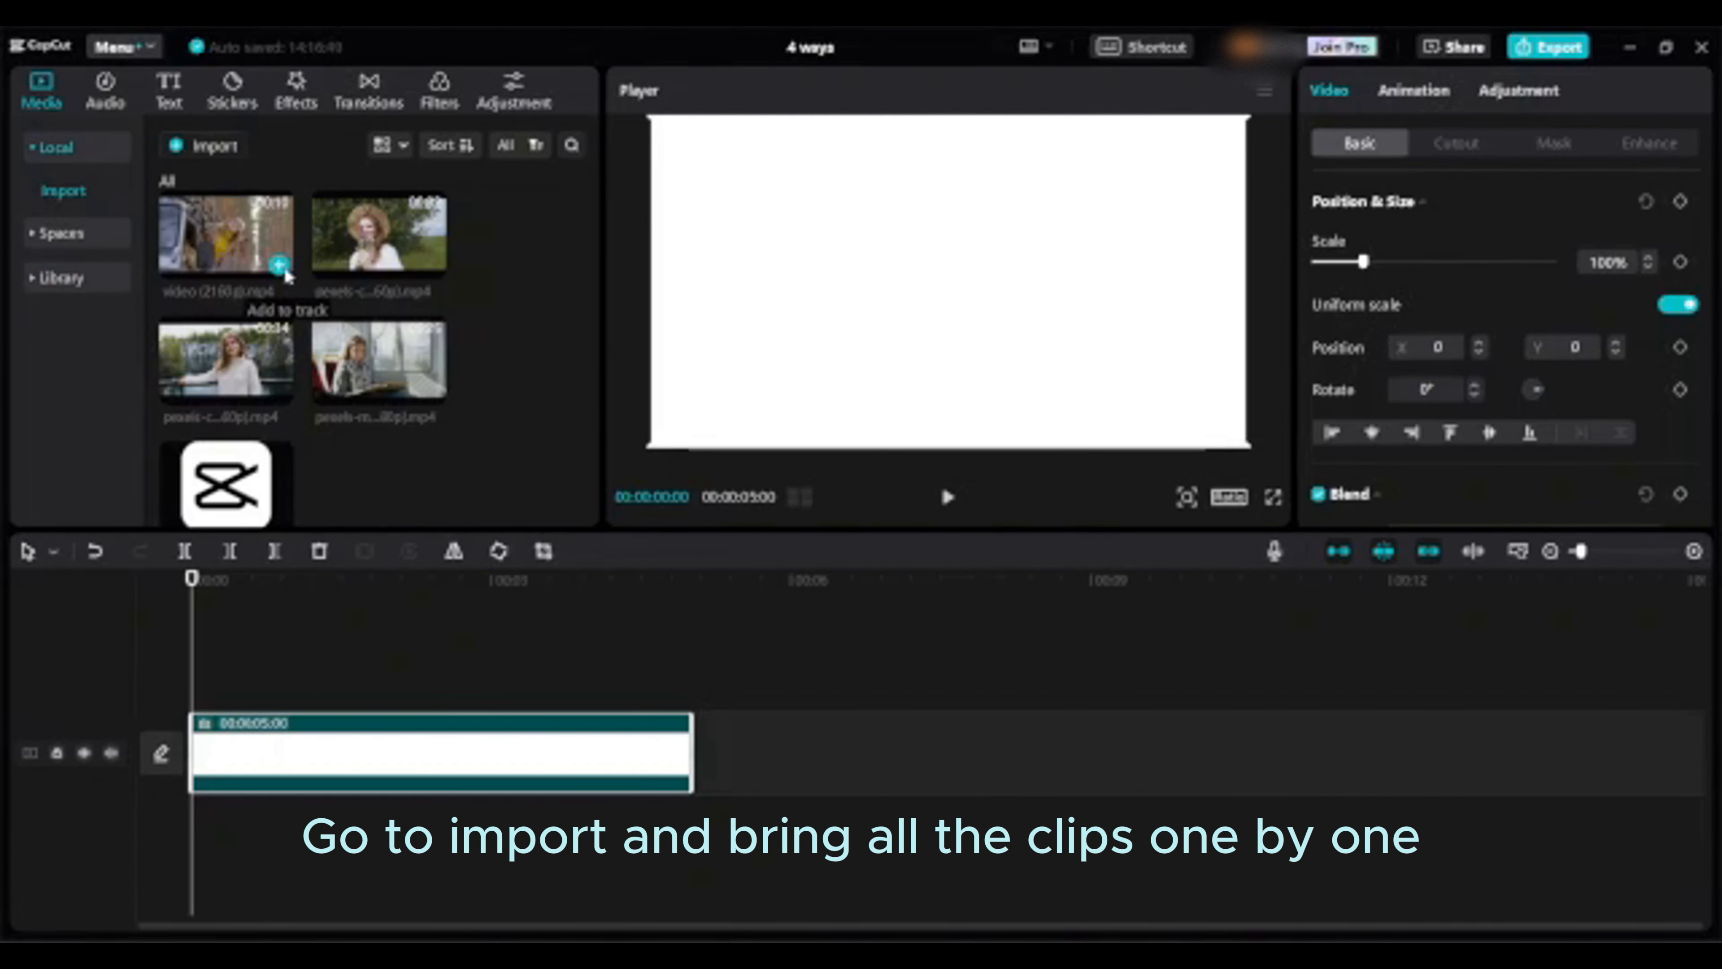
- Add the imported video clips onto their own tracks above the white background
left_click(280, 269)
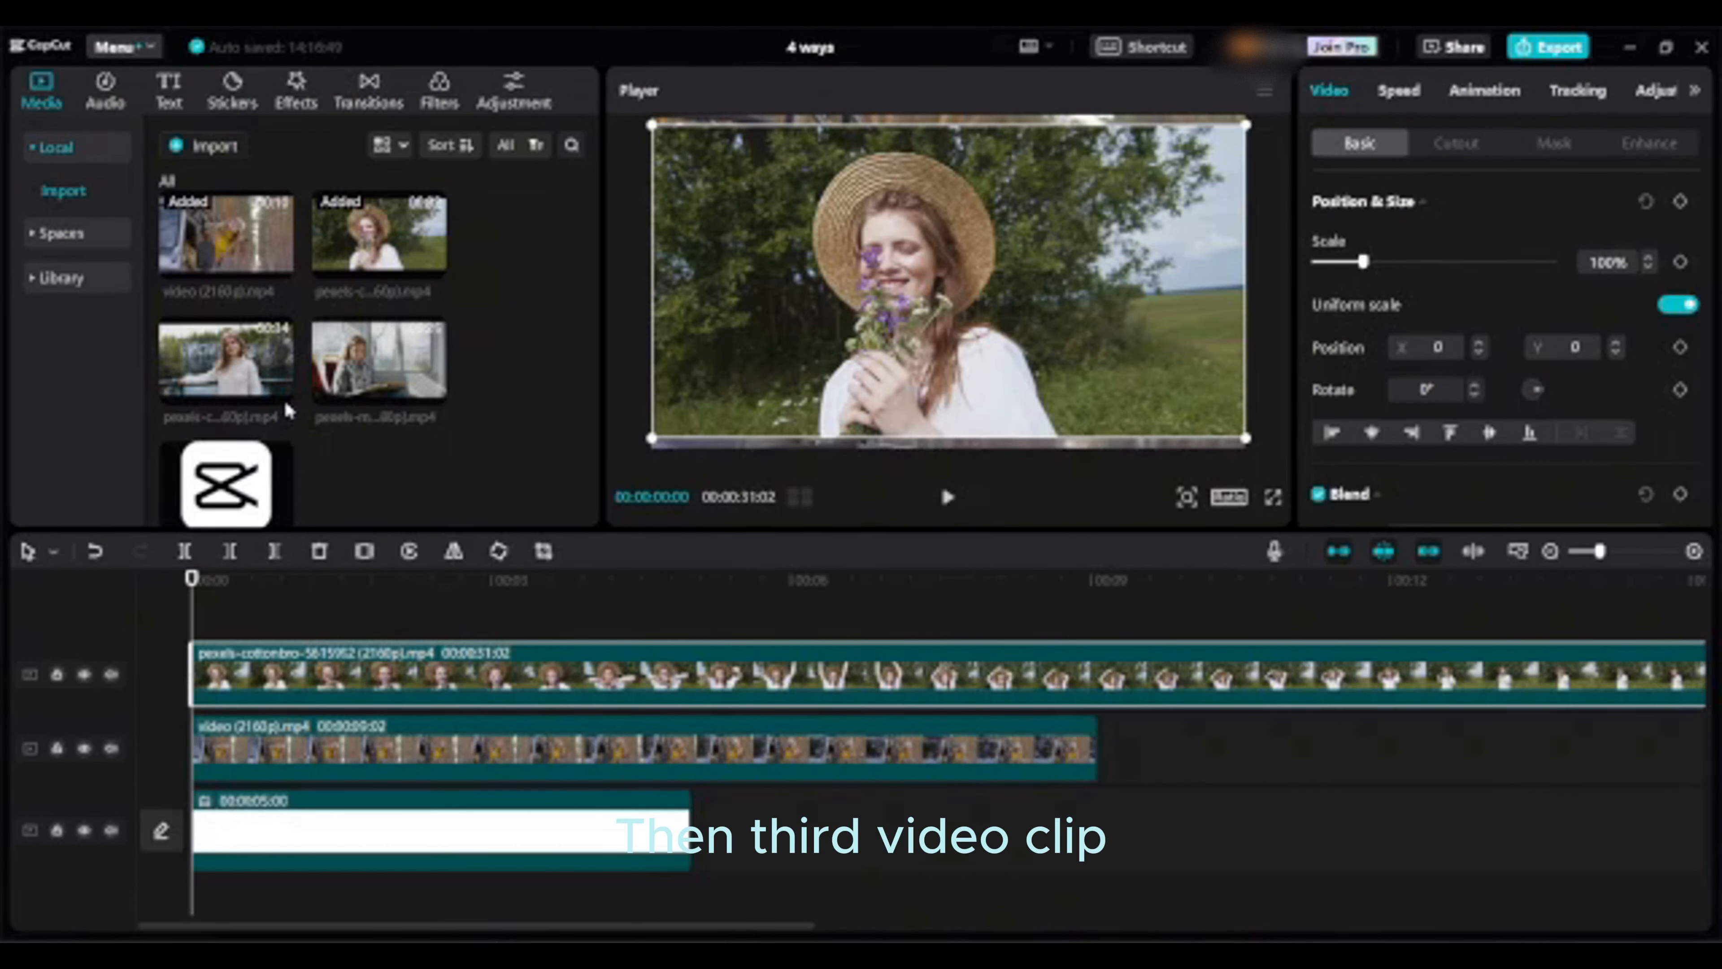
left_click(225, 357)
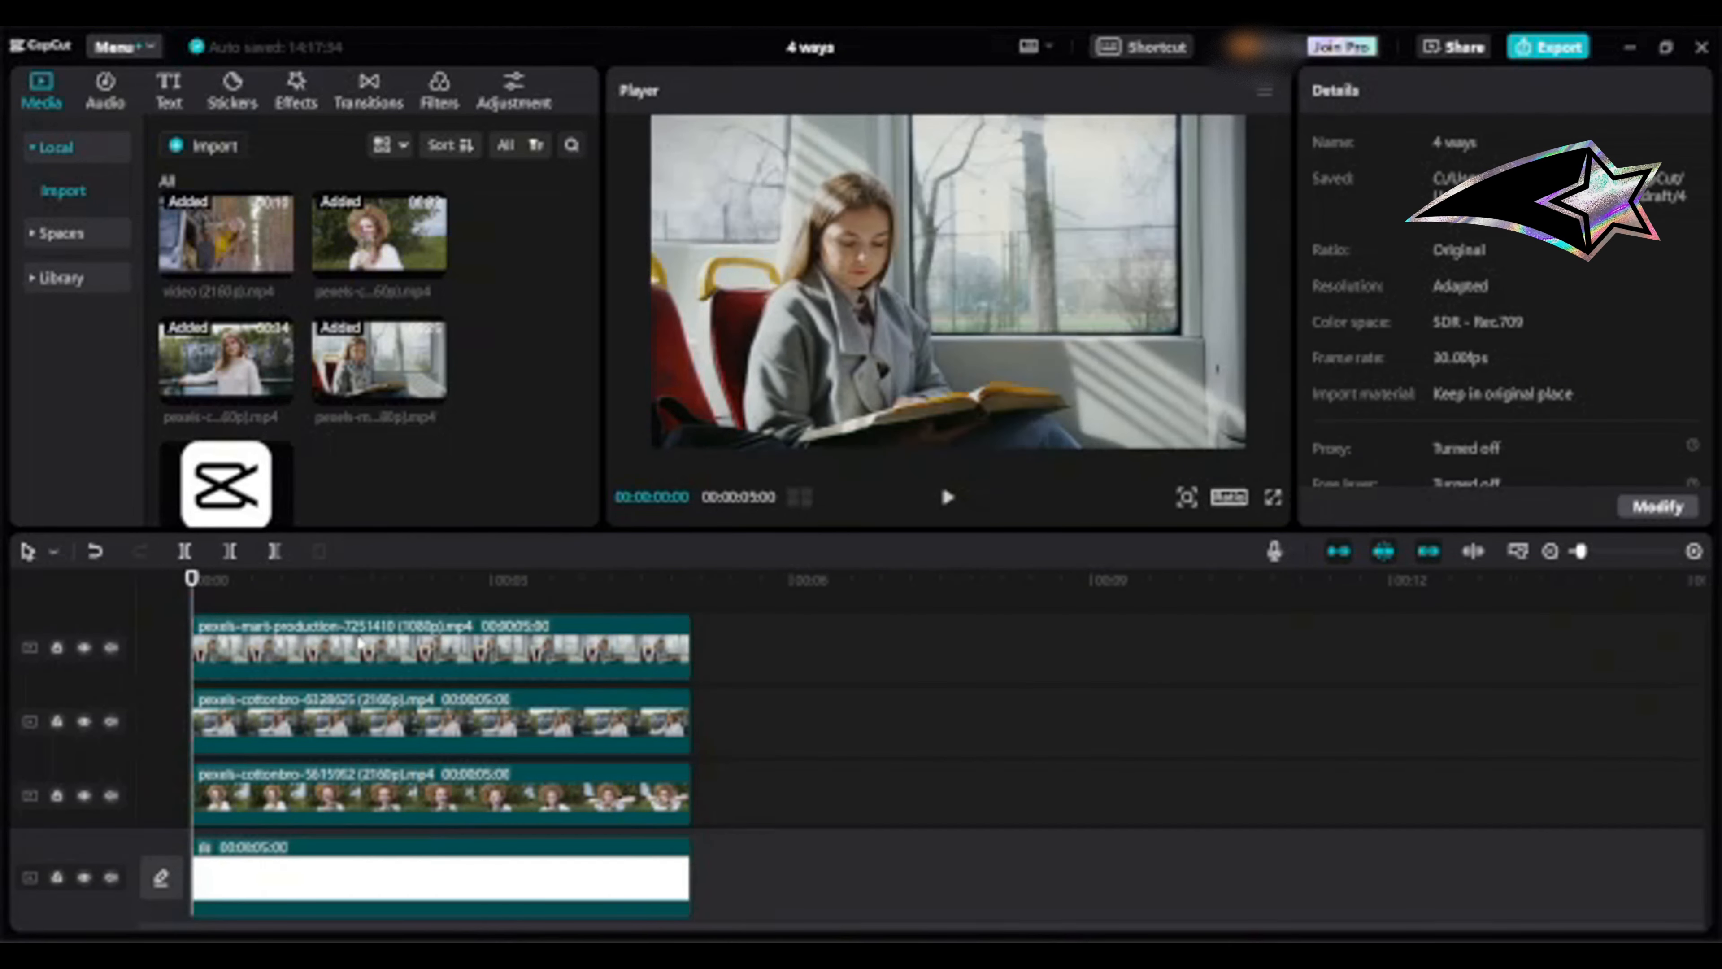
- Scale the train-reading woman clip to 50% for the top-right quarter
left_click(440, 875)
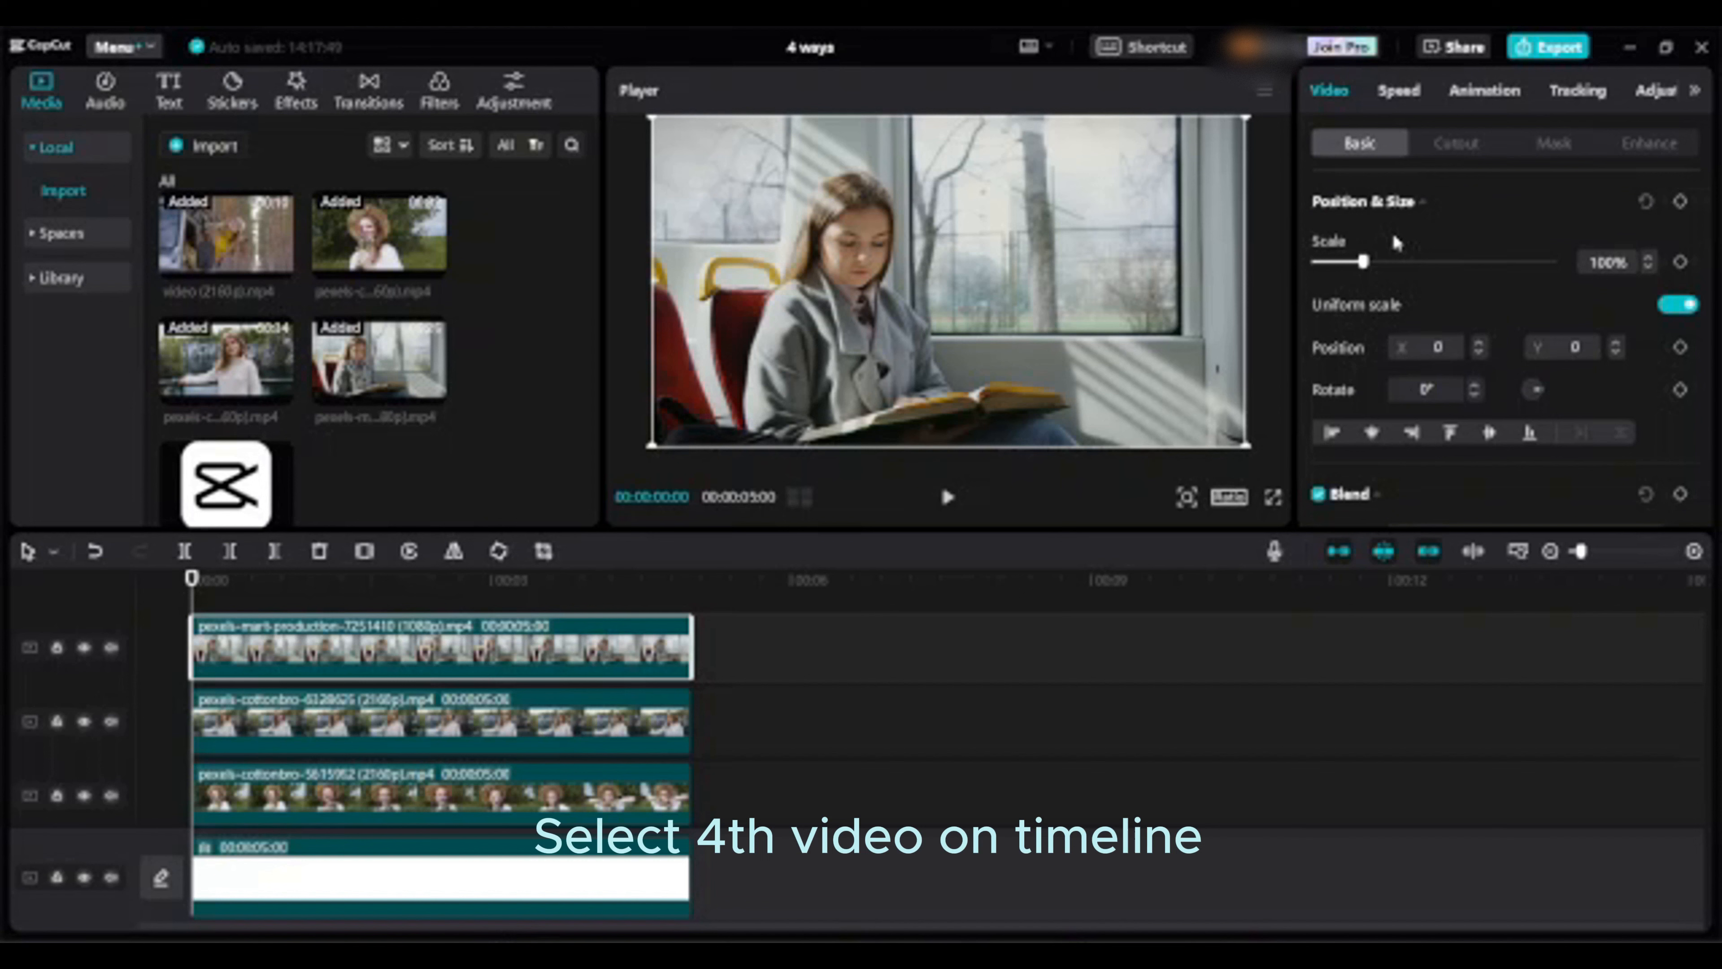
left_click_drag(1362, 261, 1357, 261)
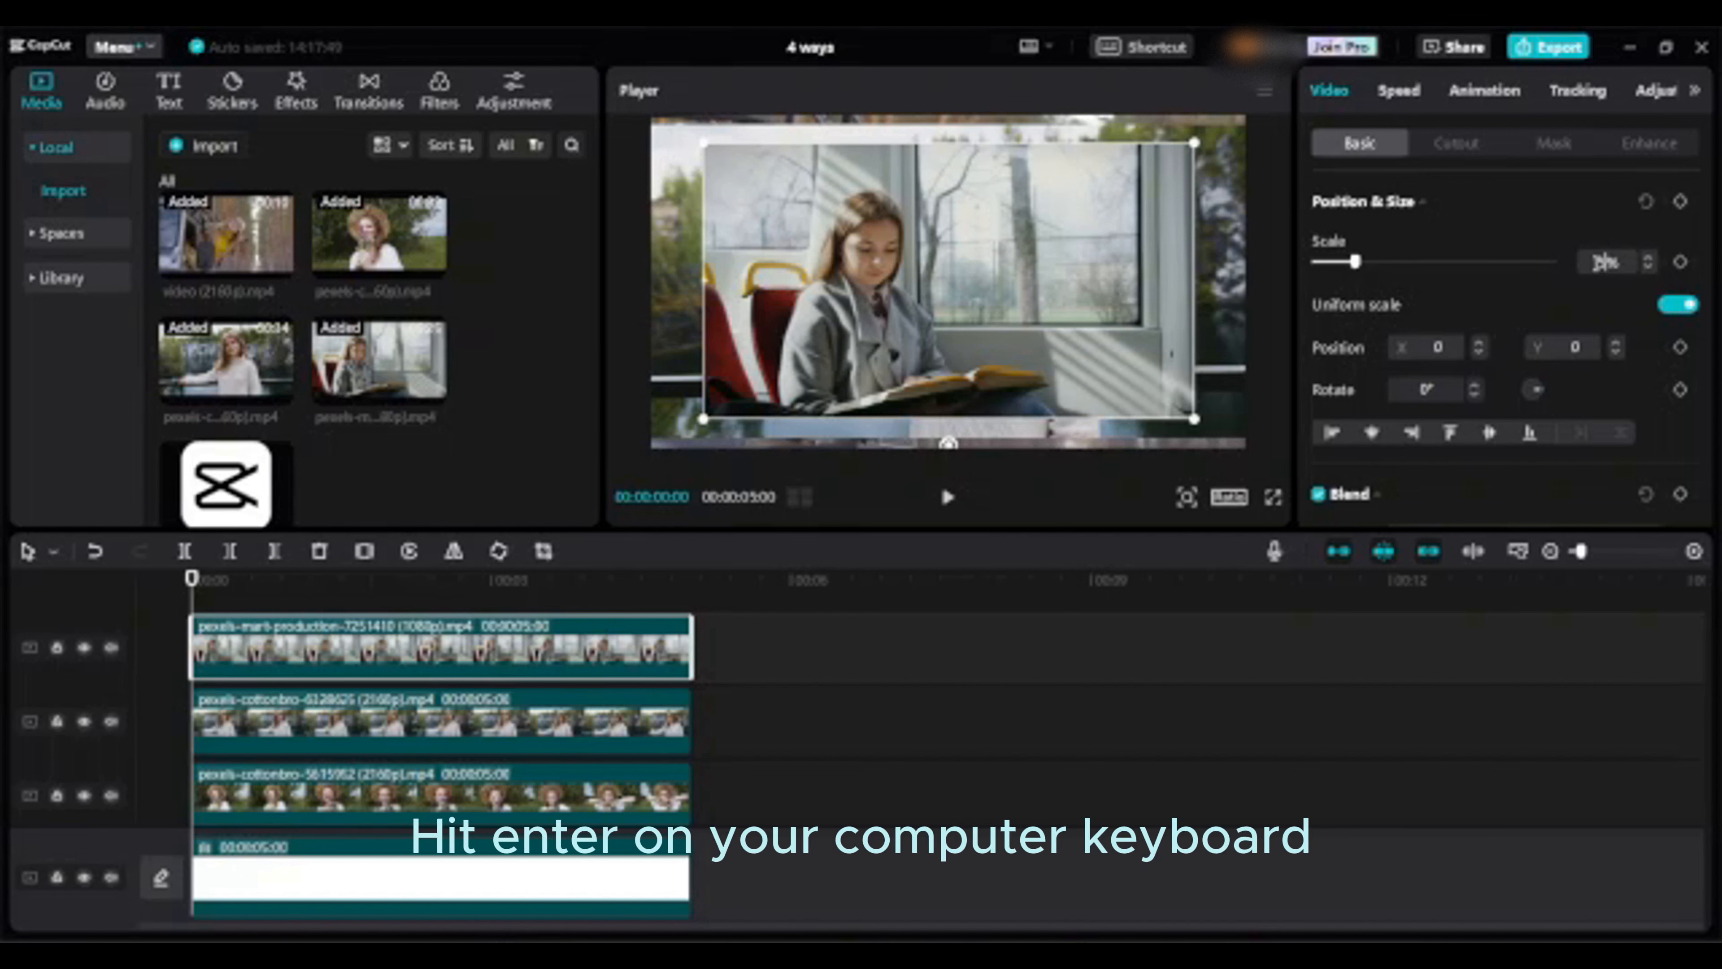
key("enter")
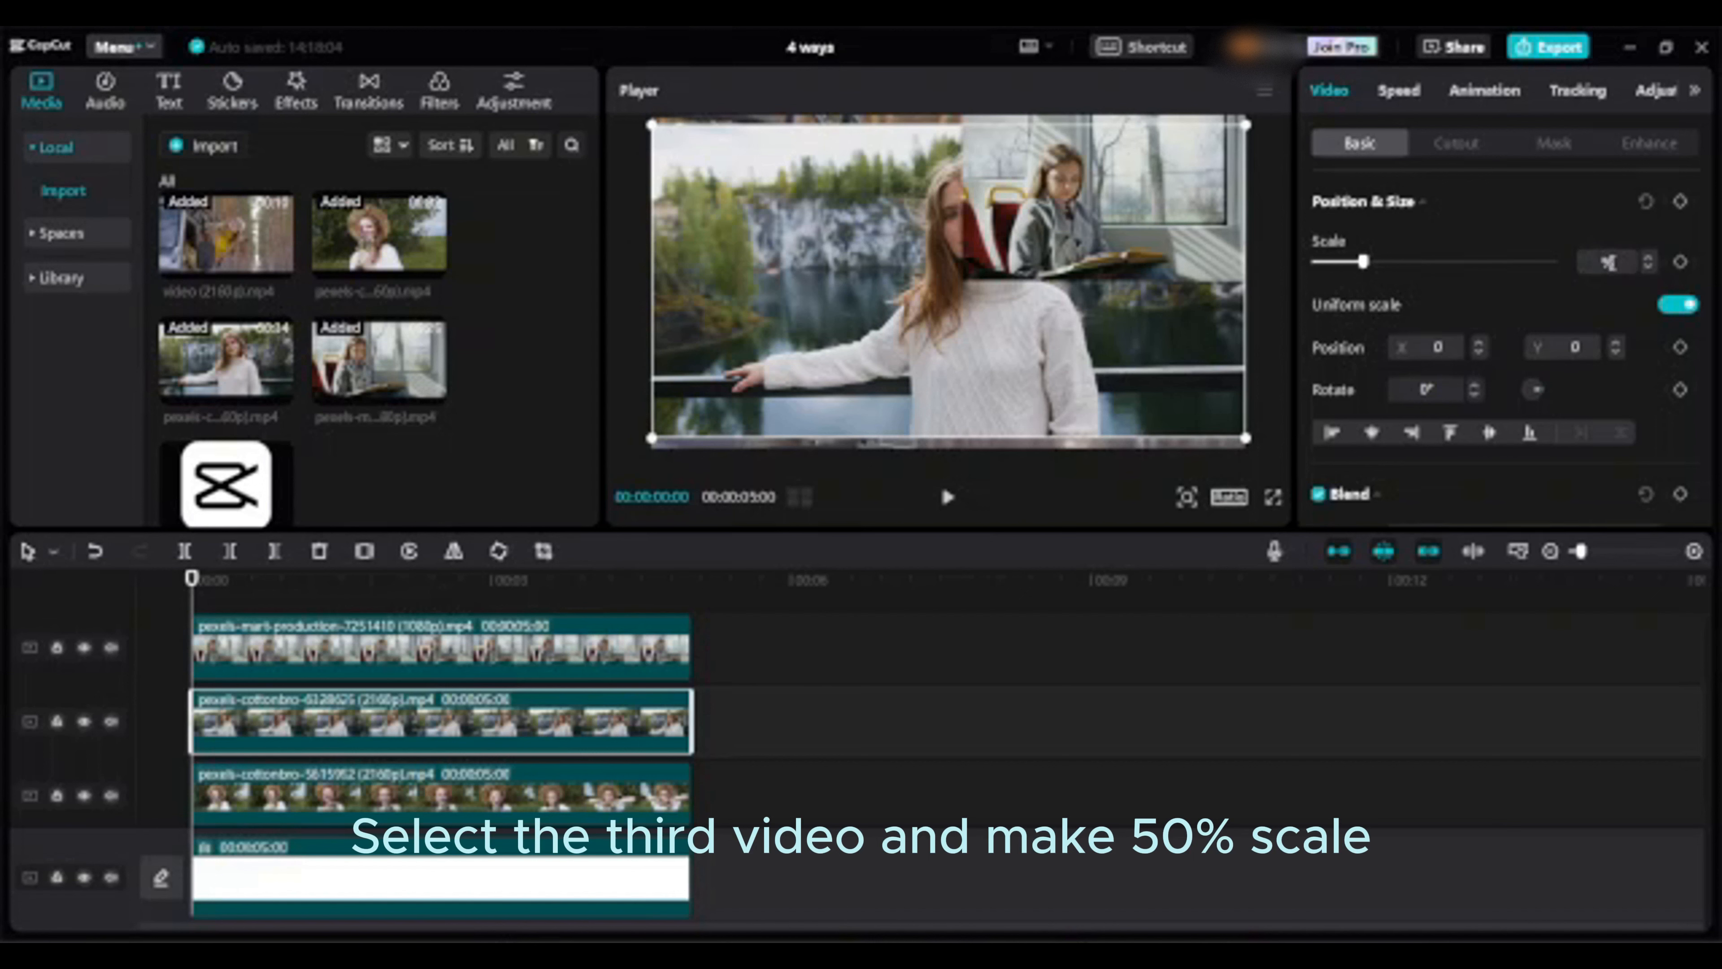
- Scale the lakeside woman clip to 50 and move it into the top-left corner
type("50")
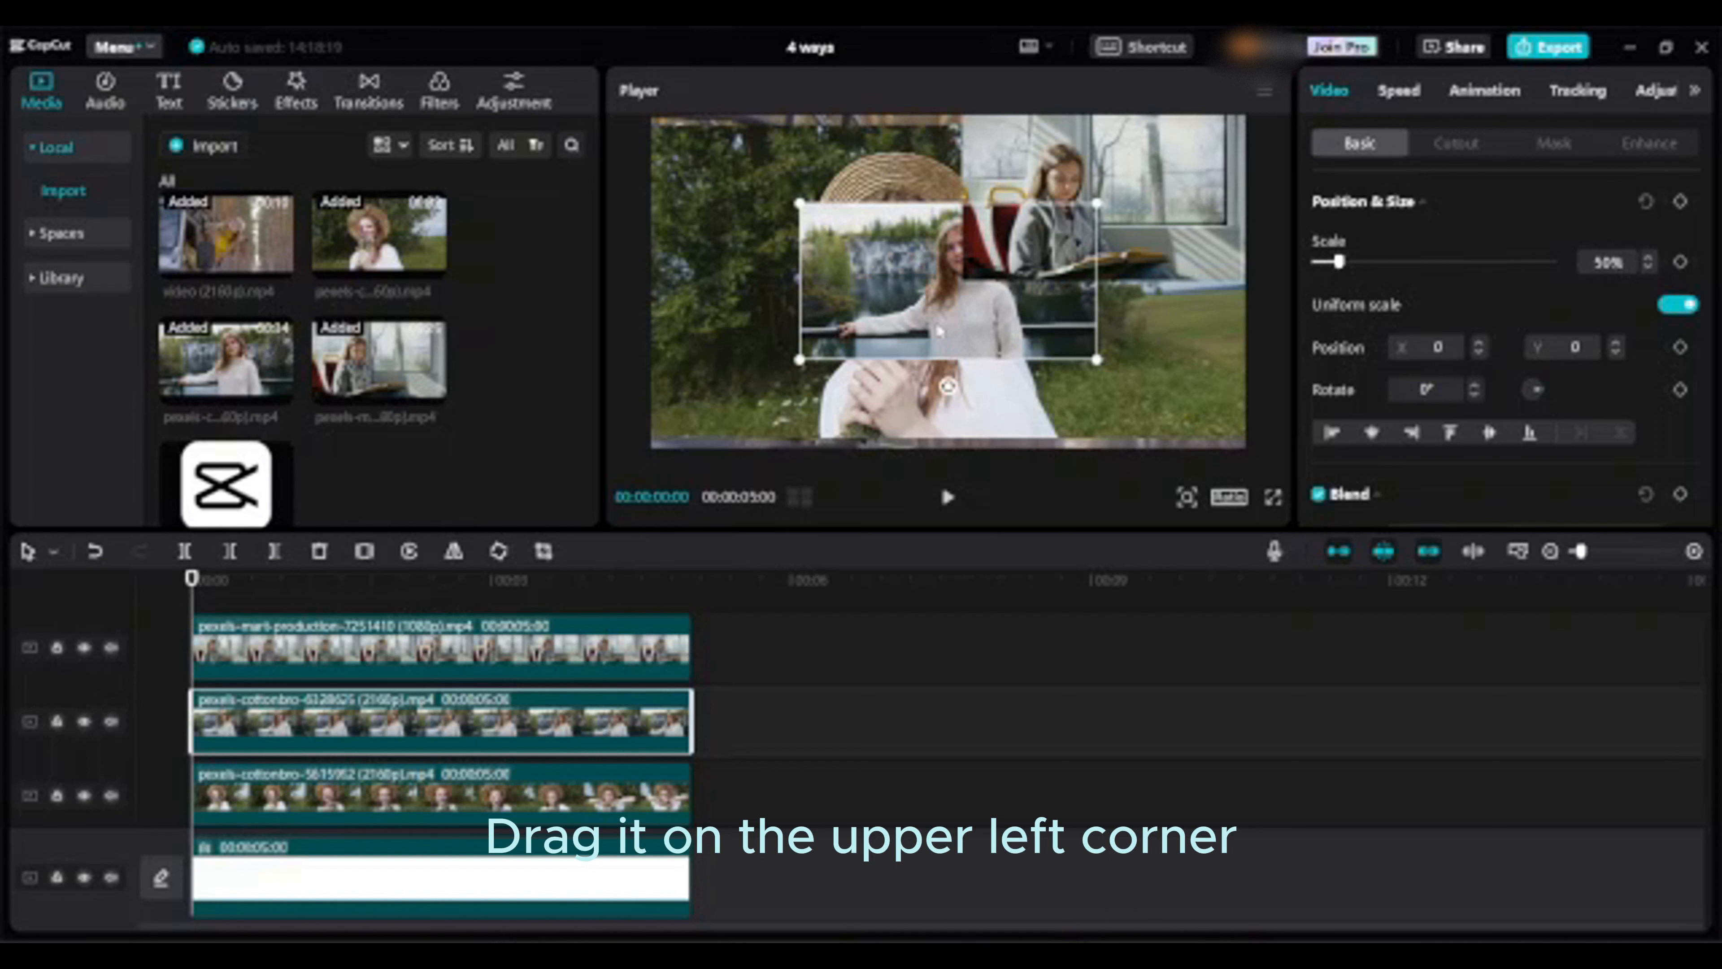
left_click_drag(942, 328, 802, 225)
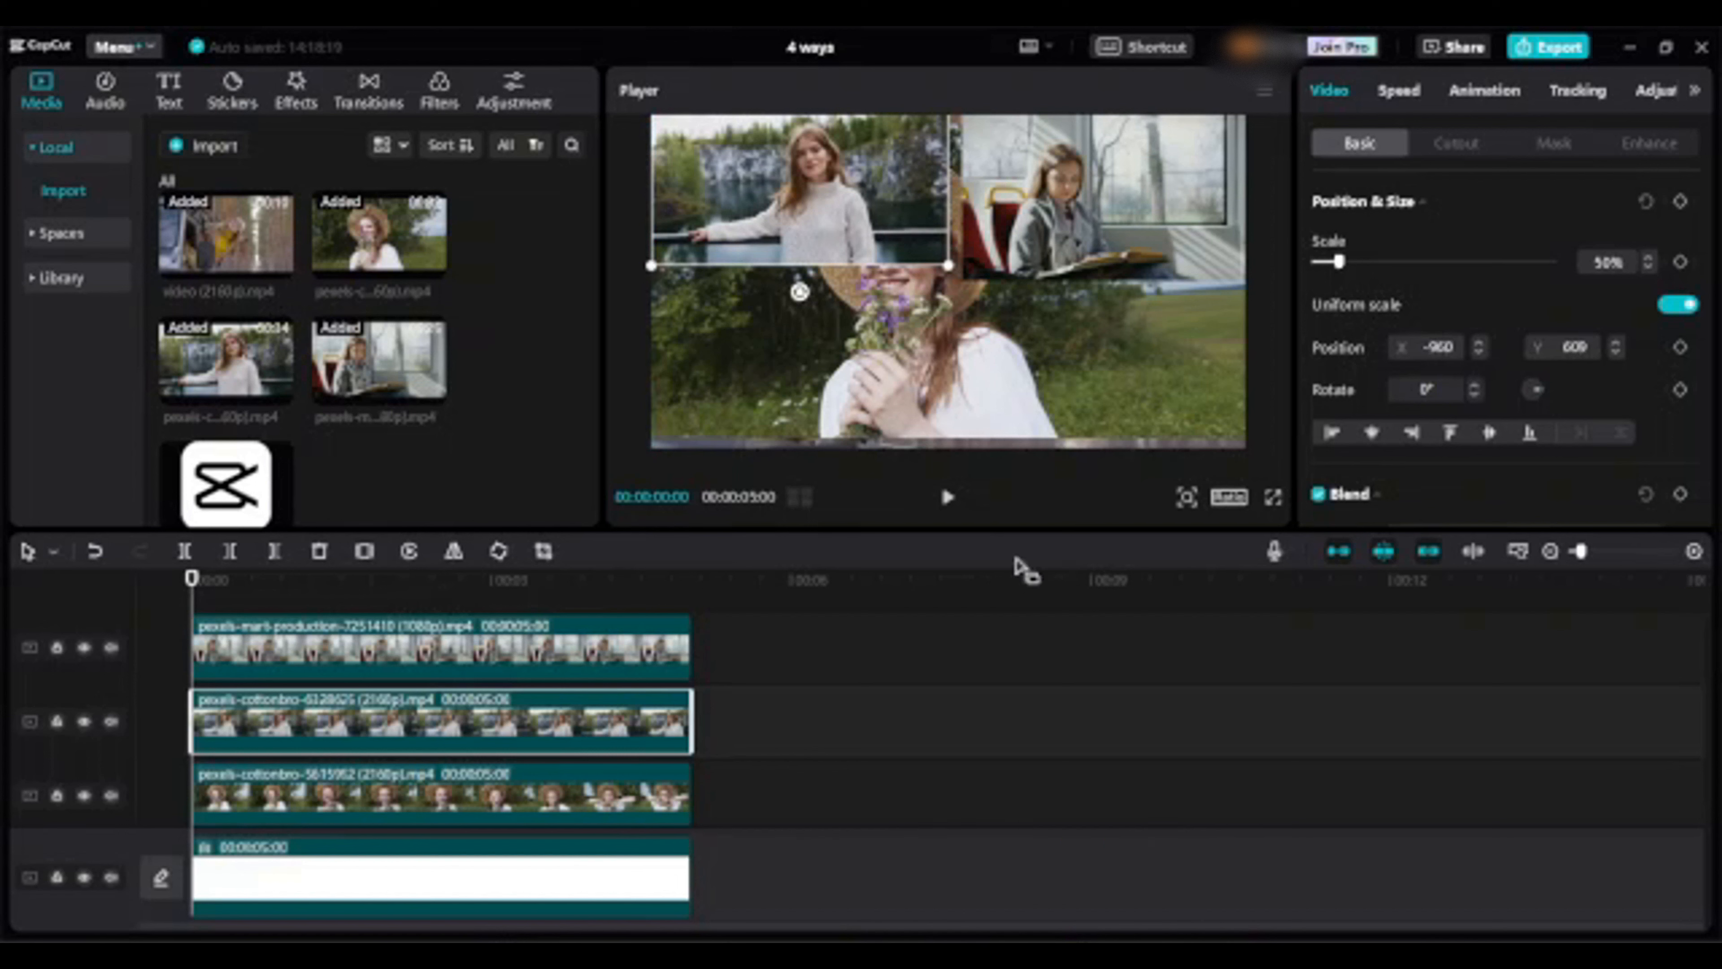
left_click(439, 791)
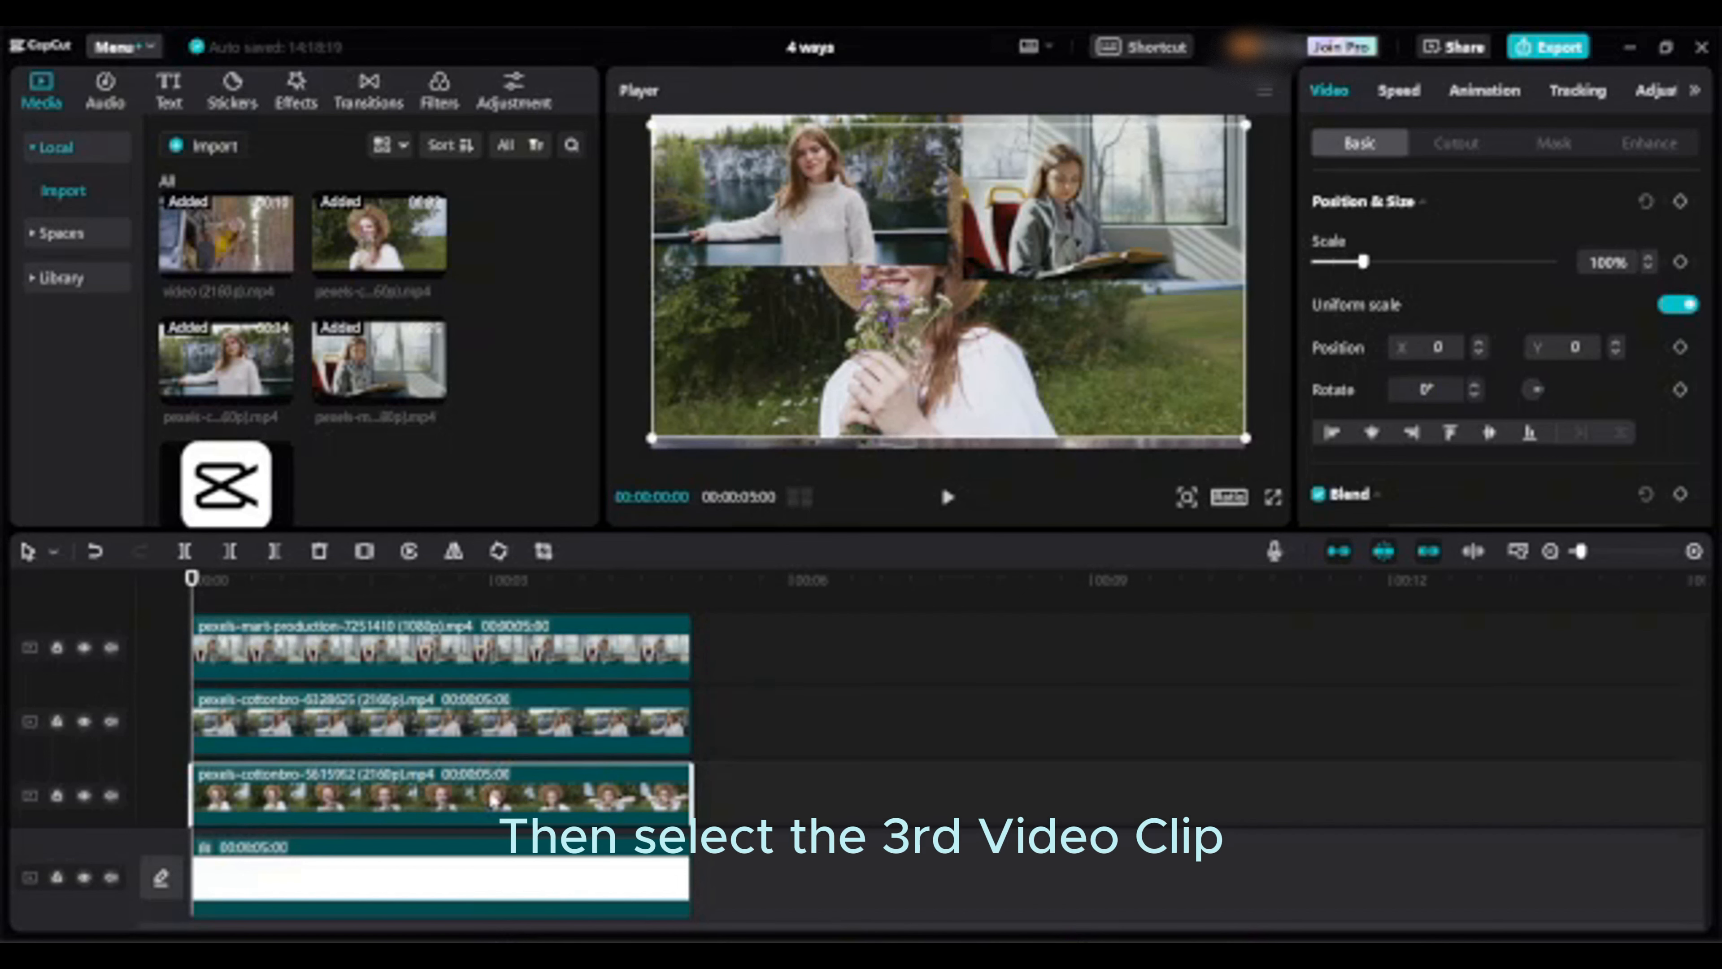
- Scale the woman-in-the-hat clip to 50% for the bottom-right quarter
left_click(440, 788)
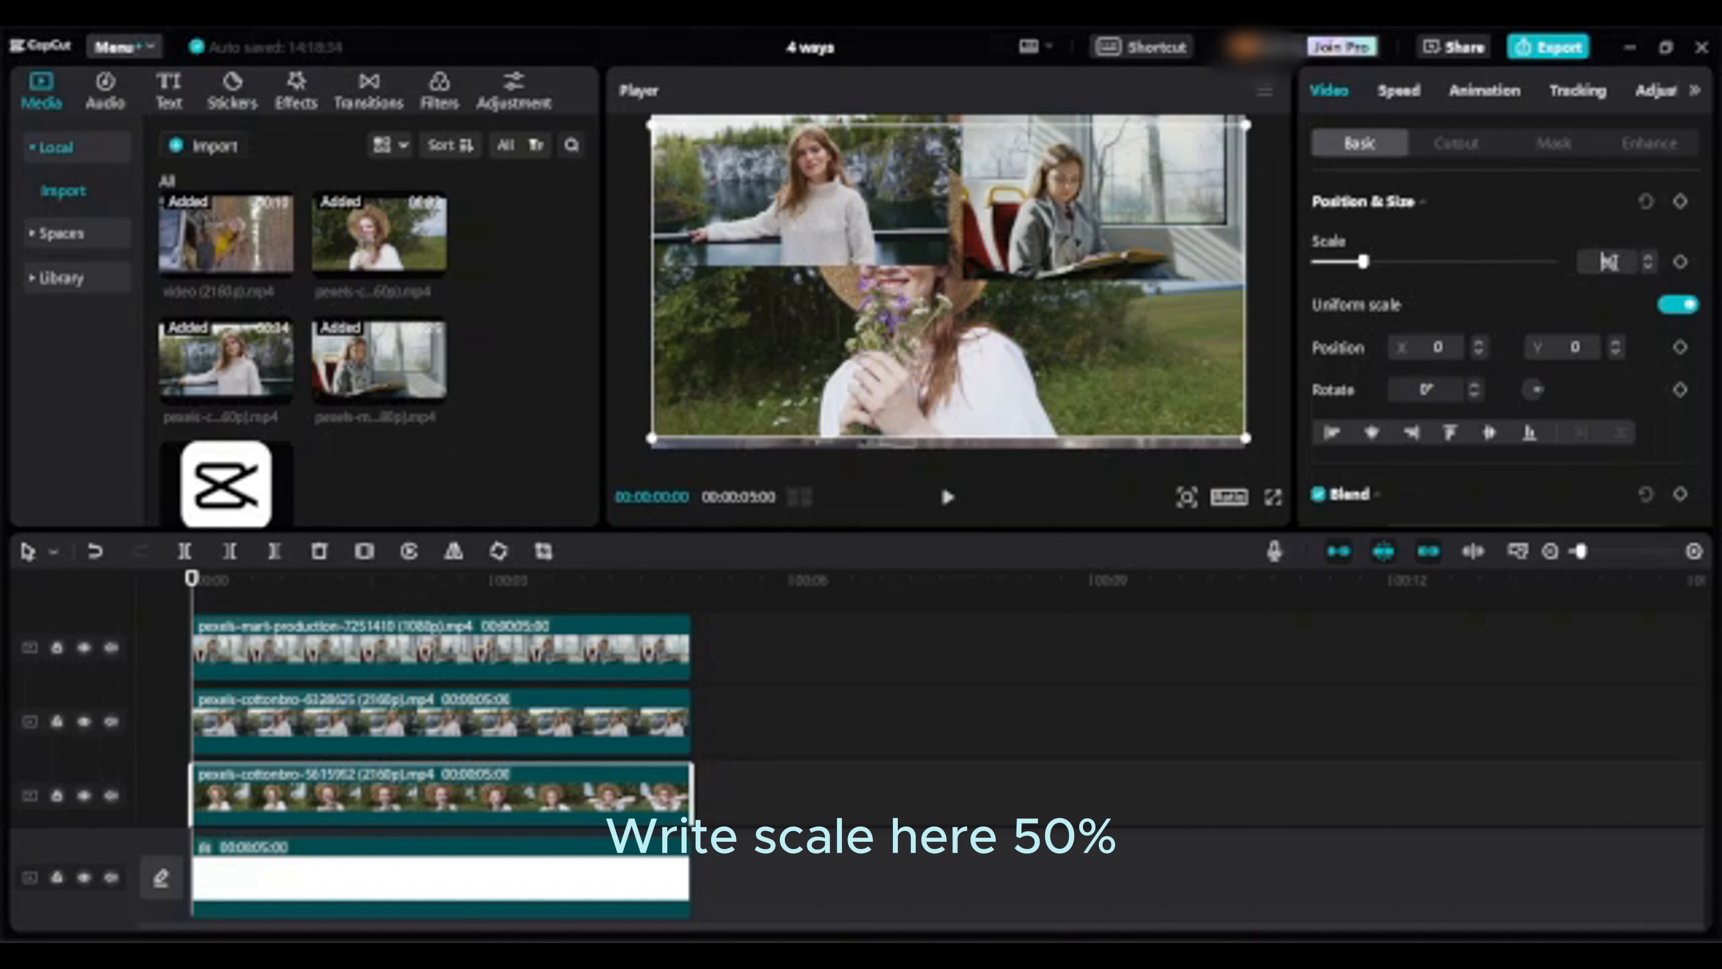
type("50%")
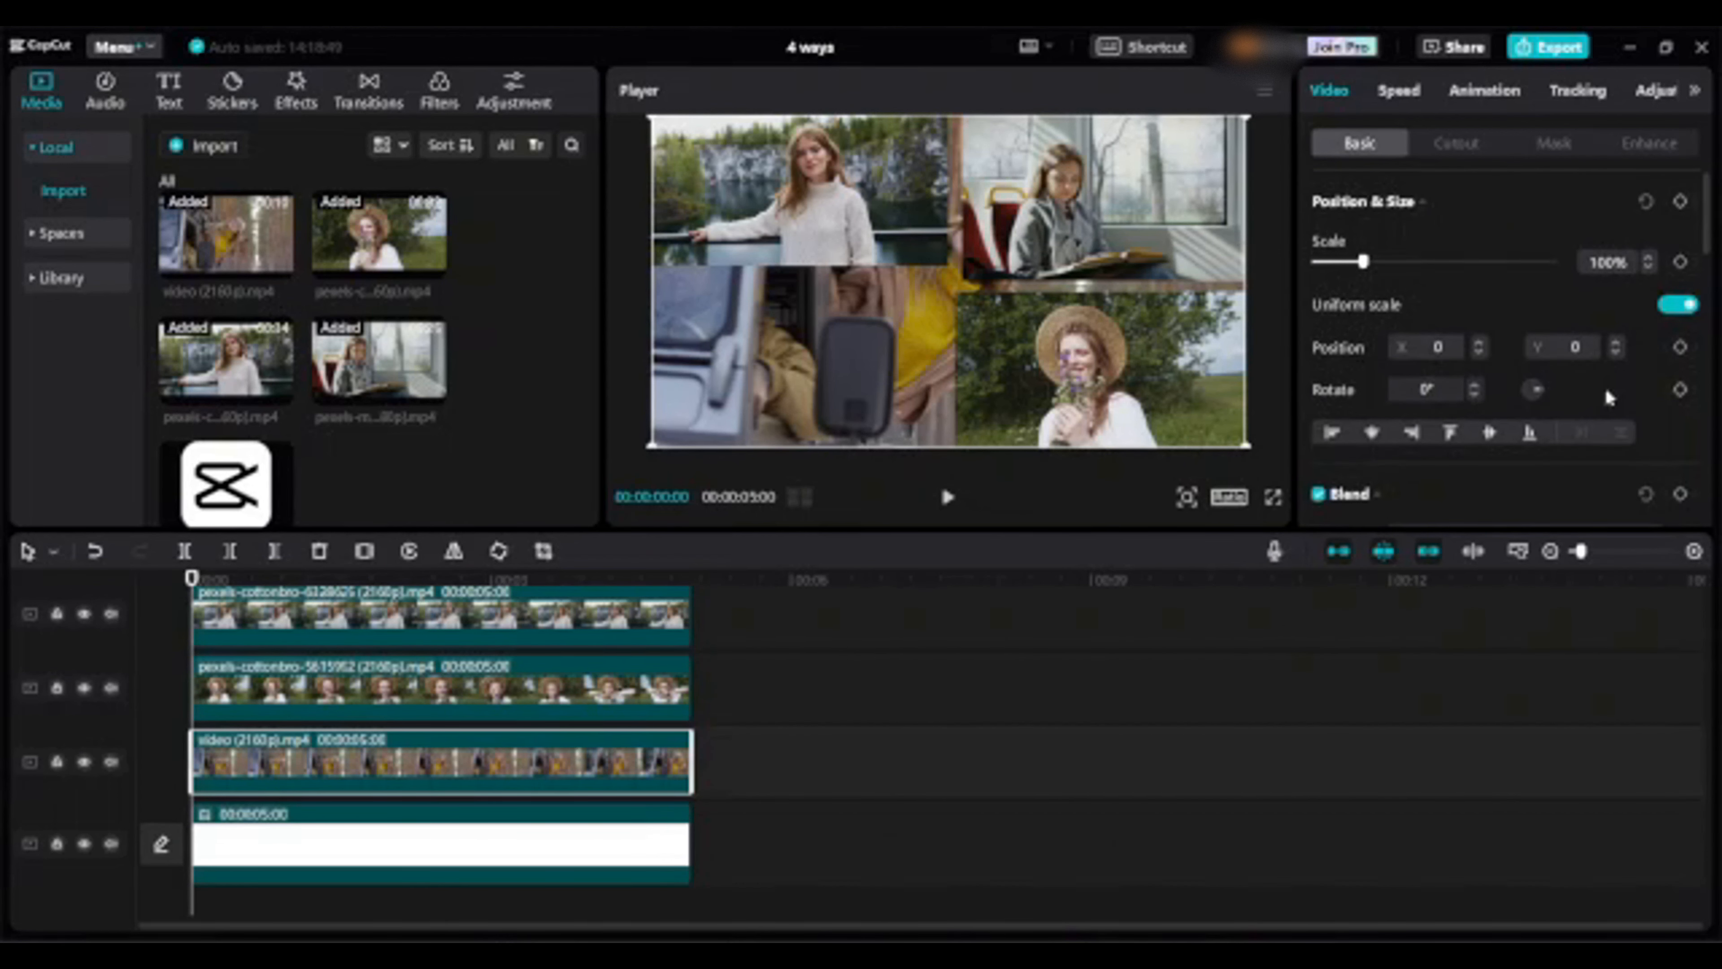
- Scale the car clip to 50% for the bottom-left quarter of the grid
left_click(1606, 261)
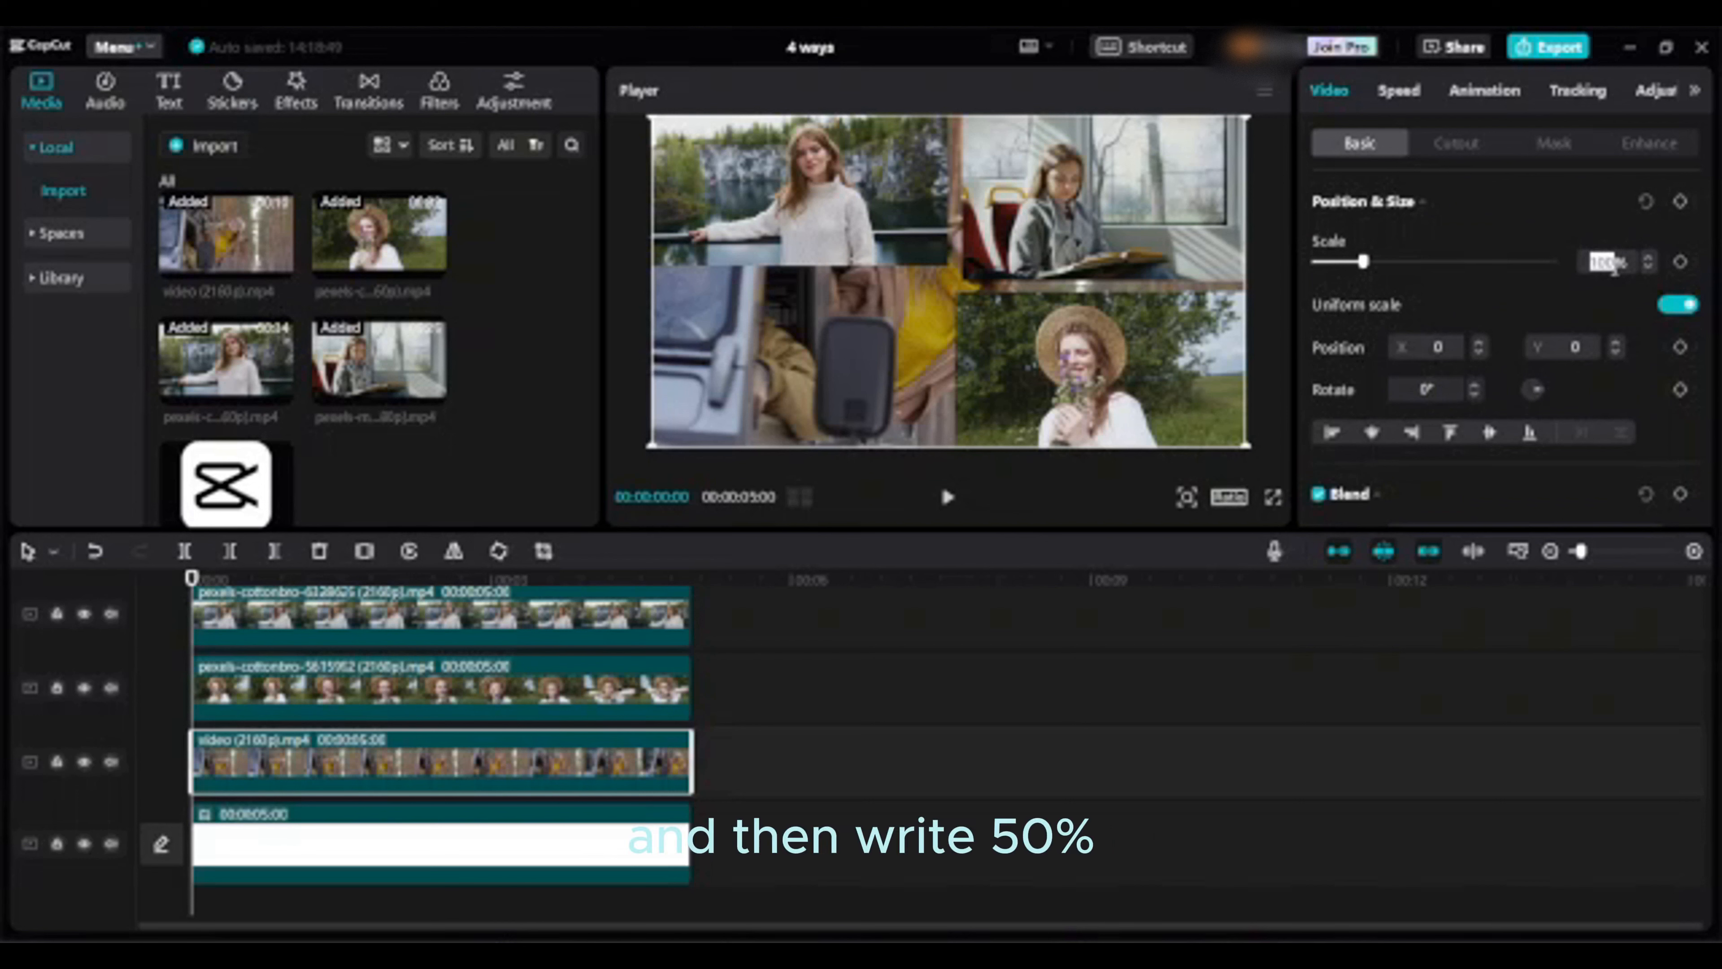
type("50%")
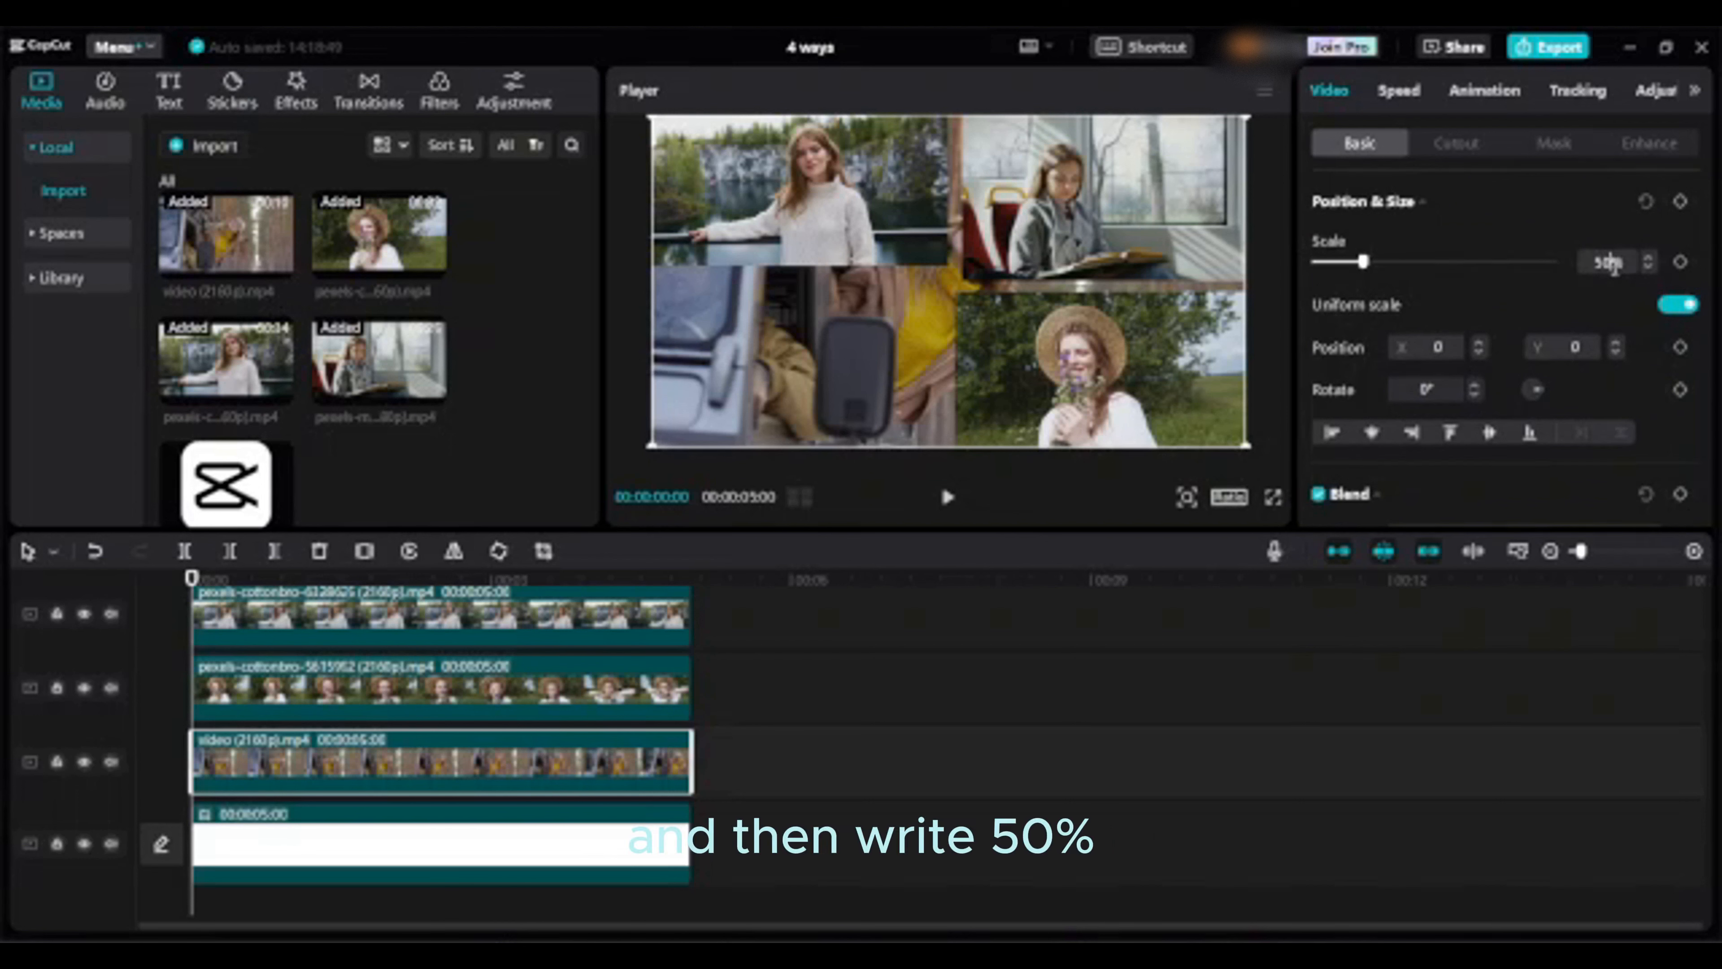
type("50%")
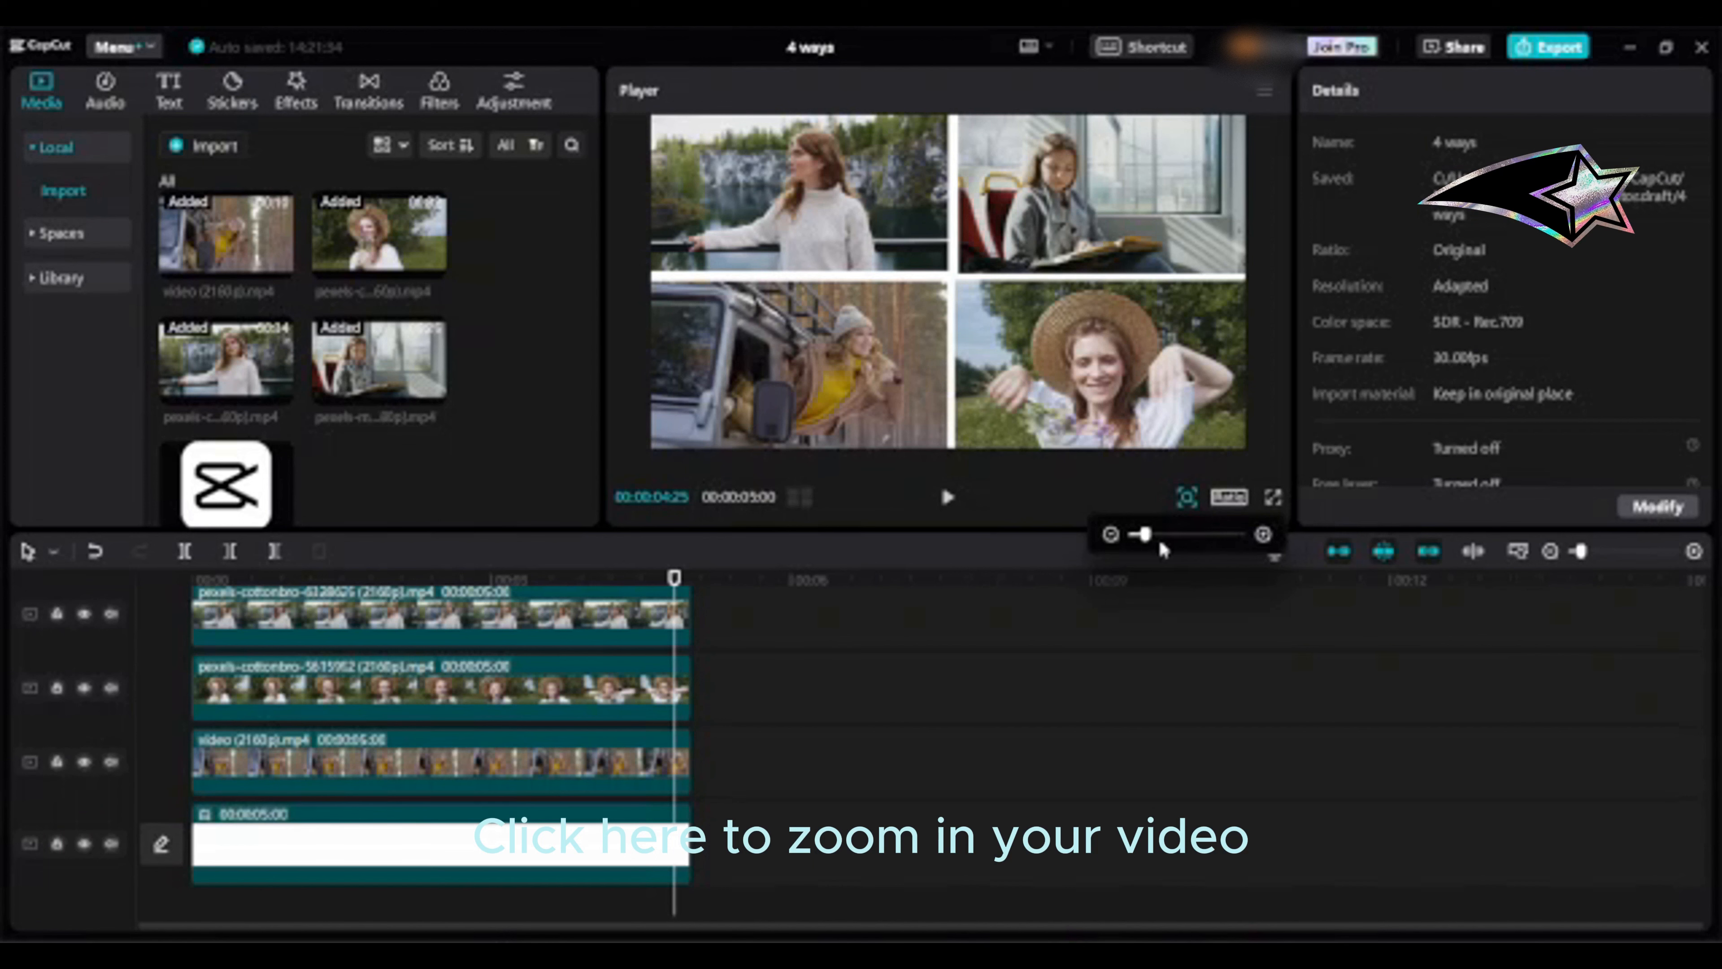
- Zoom the Player in to check the tile alignment, then zoom back out
left_click_drag(1148, 535, 1164, 535)
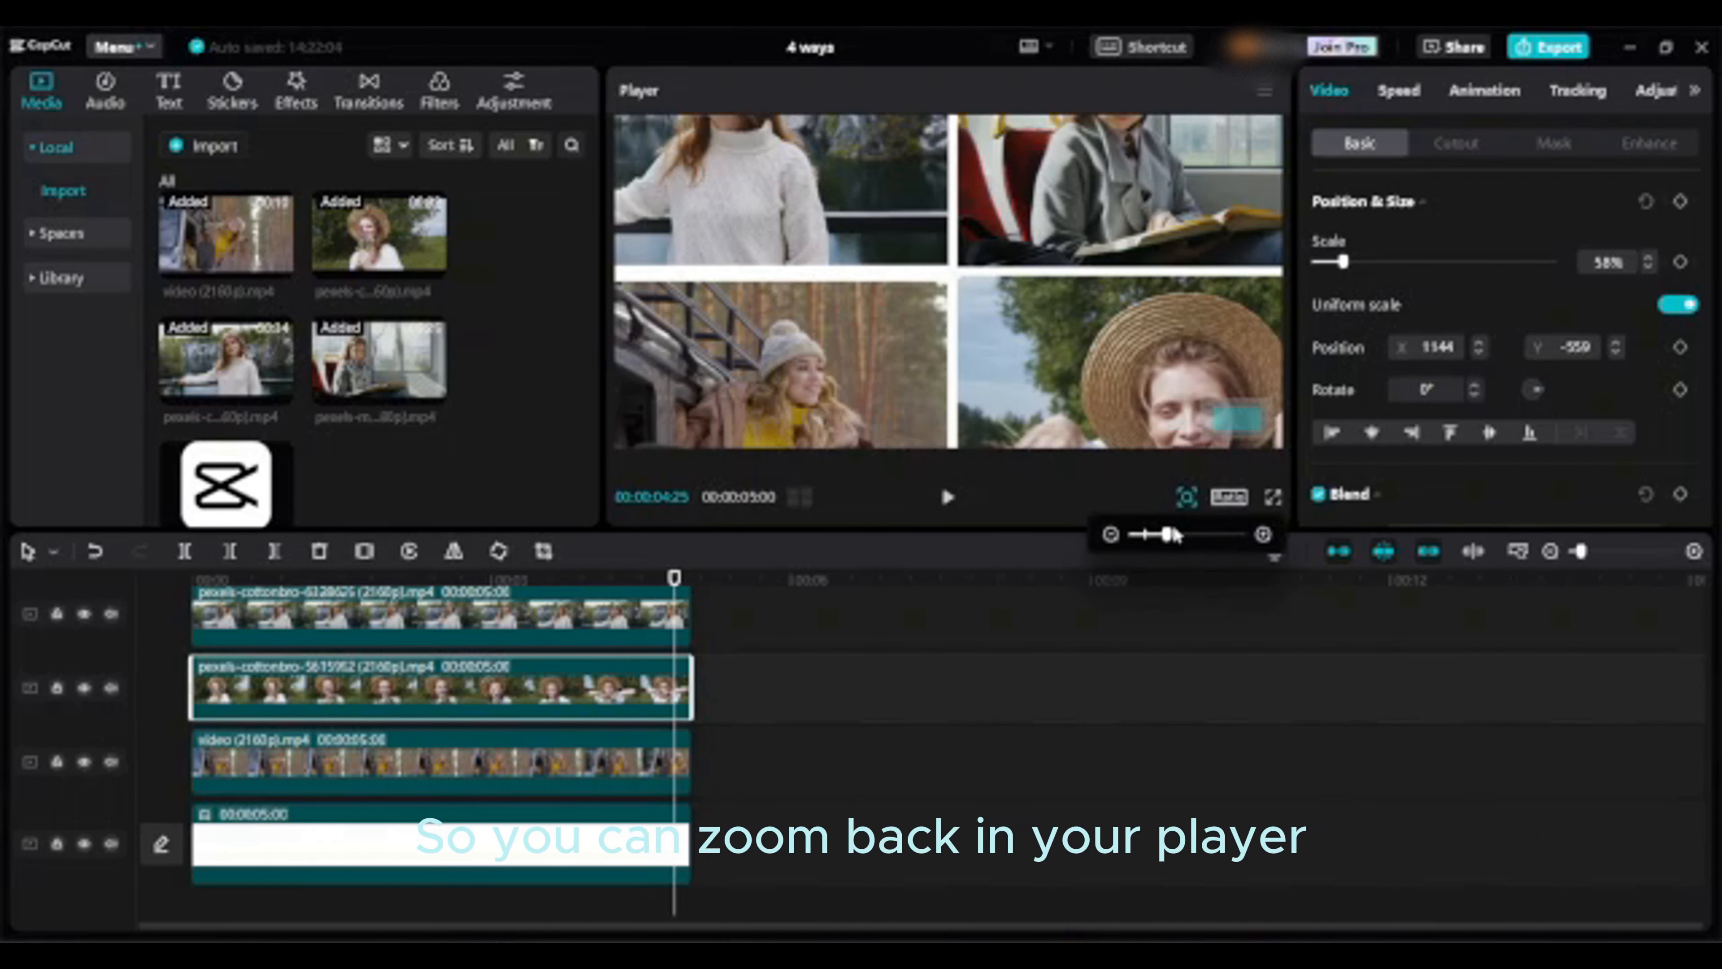
left_click_drag(1175, 534, 1148, 534)
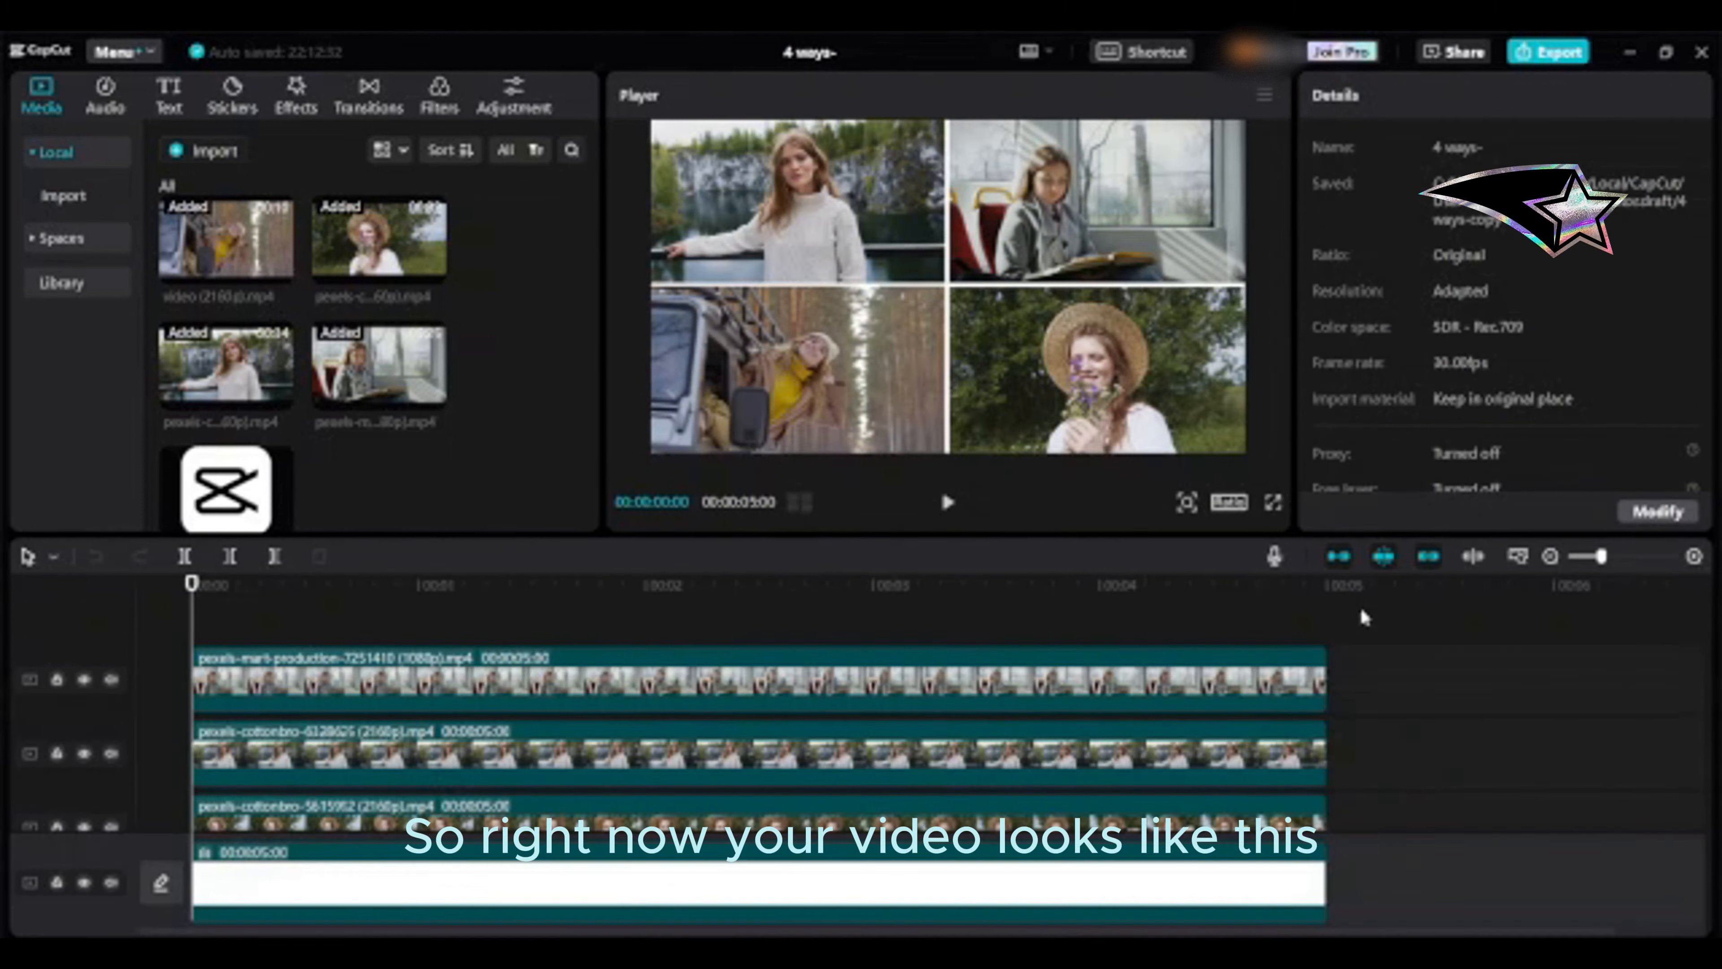
mouse_move(158, 631)
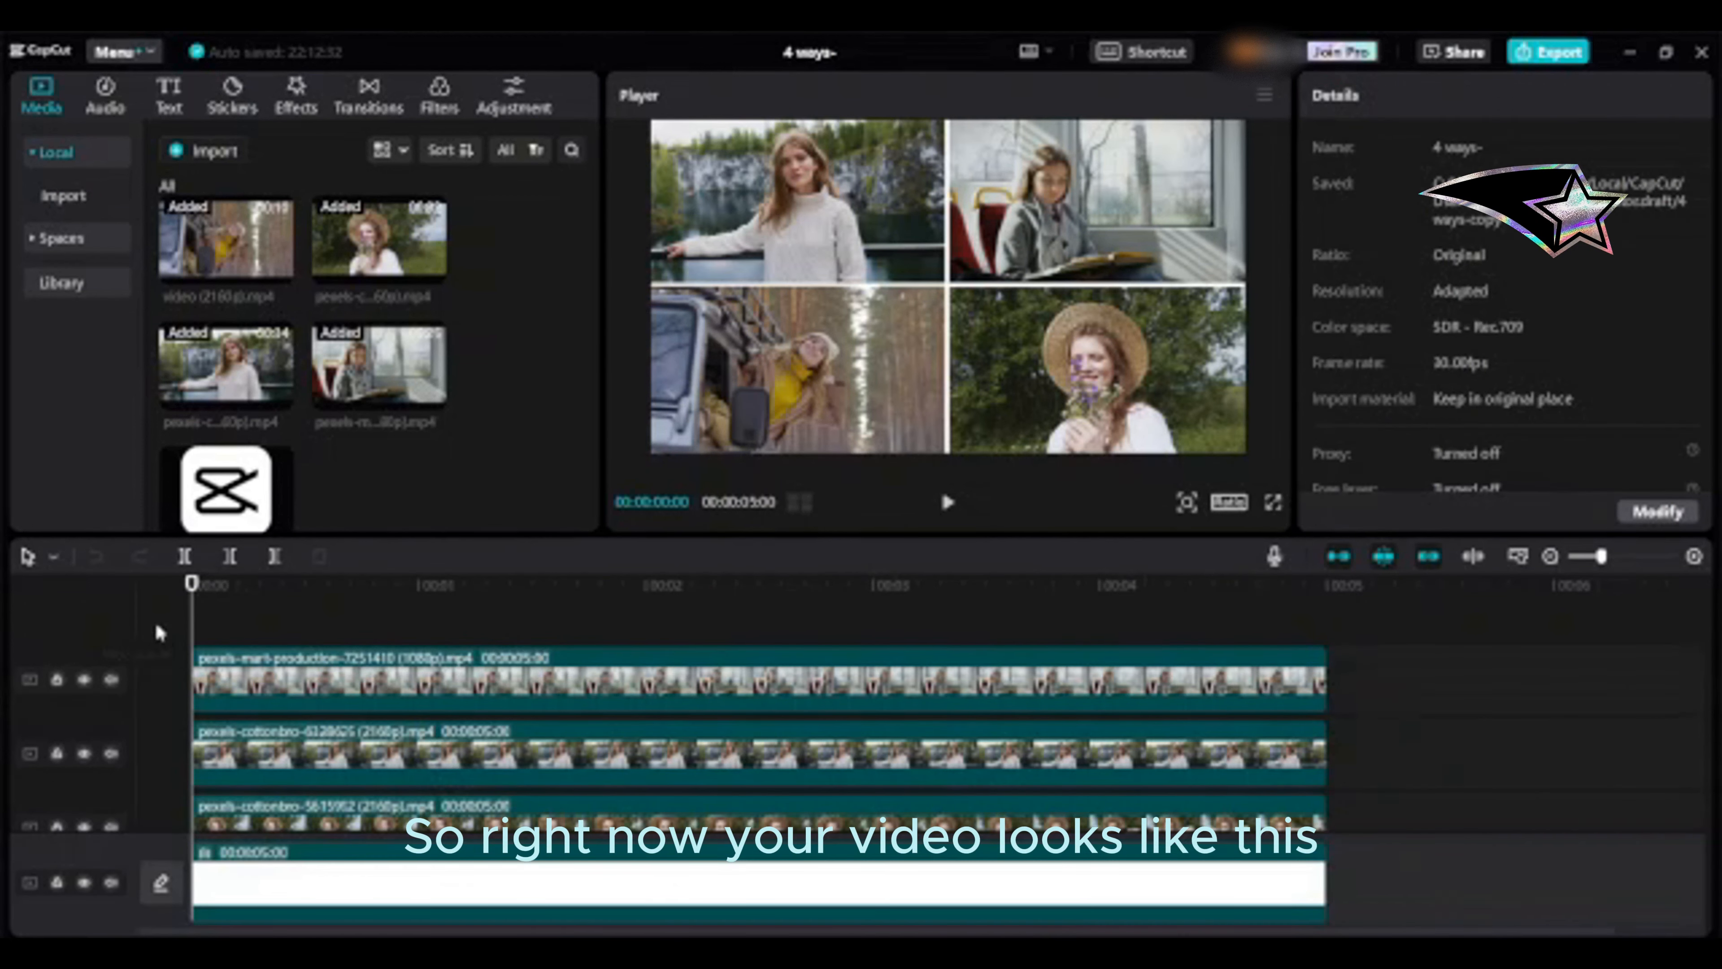
- Play back the grid, then start Export and title it '4 layer video on'
left_click(934, 583)
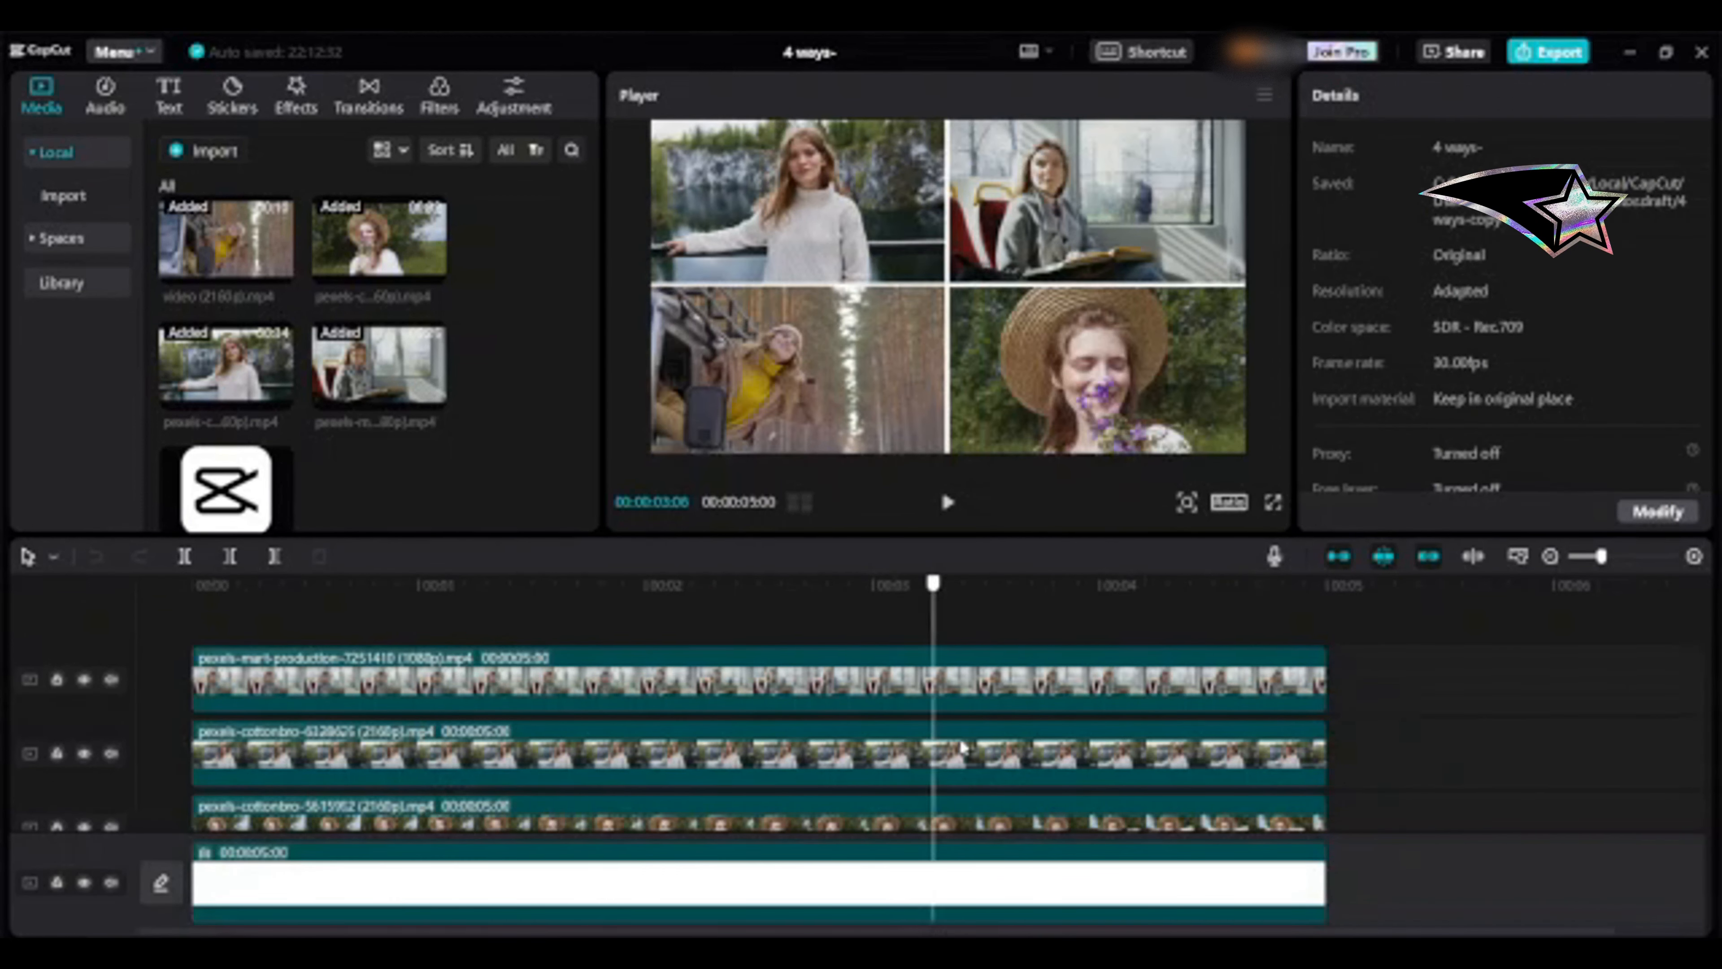
left_click(1310, 583)
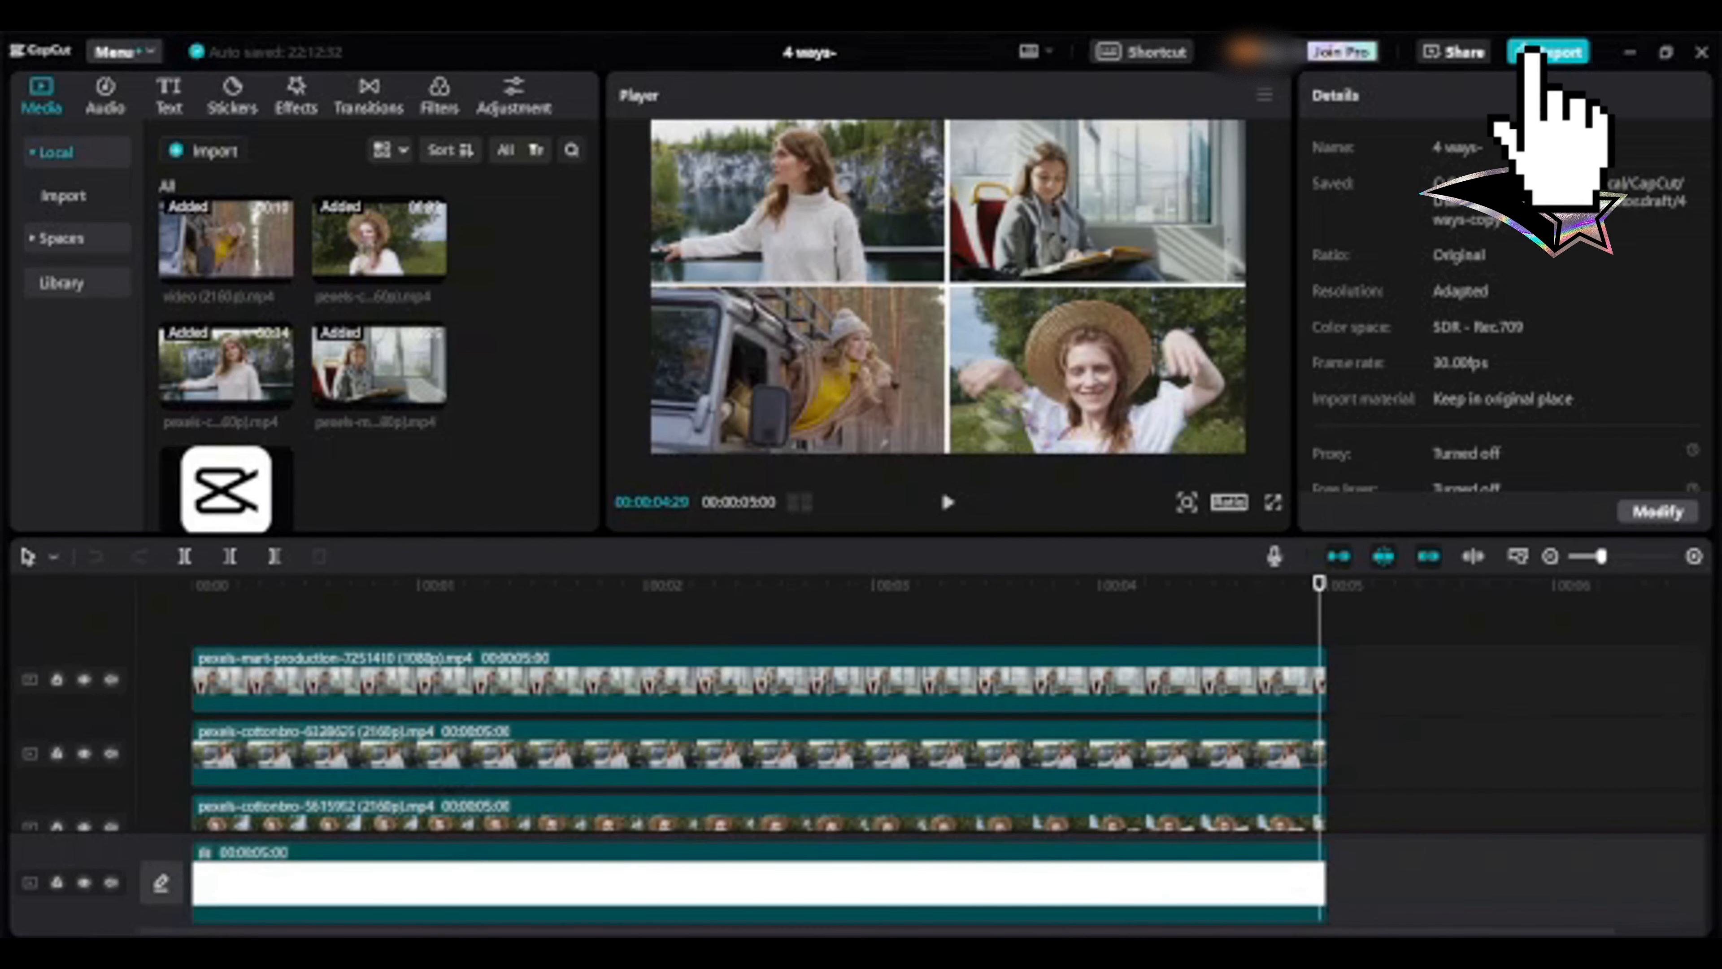
left_click(1550, 51)
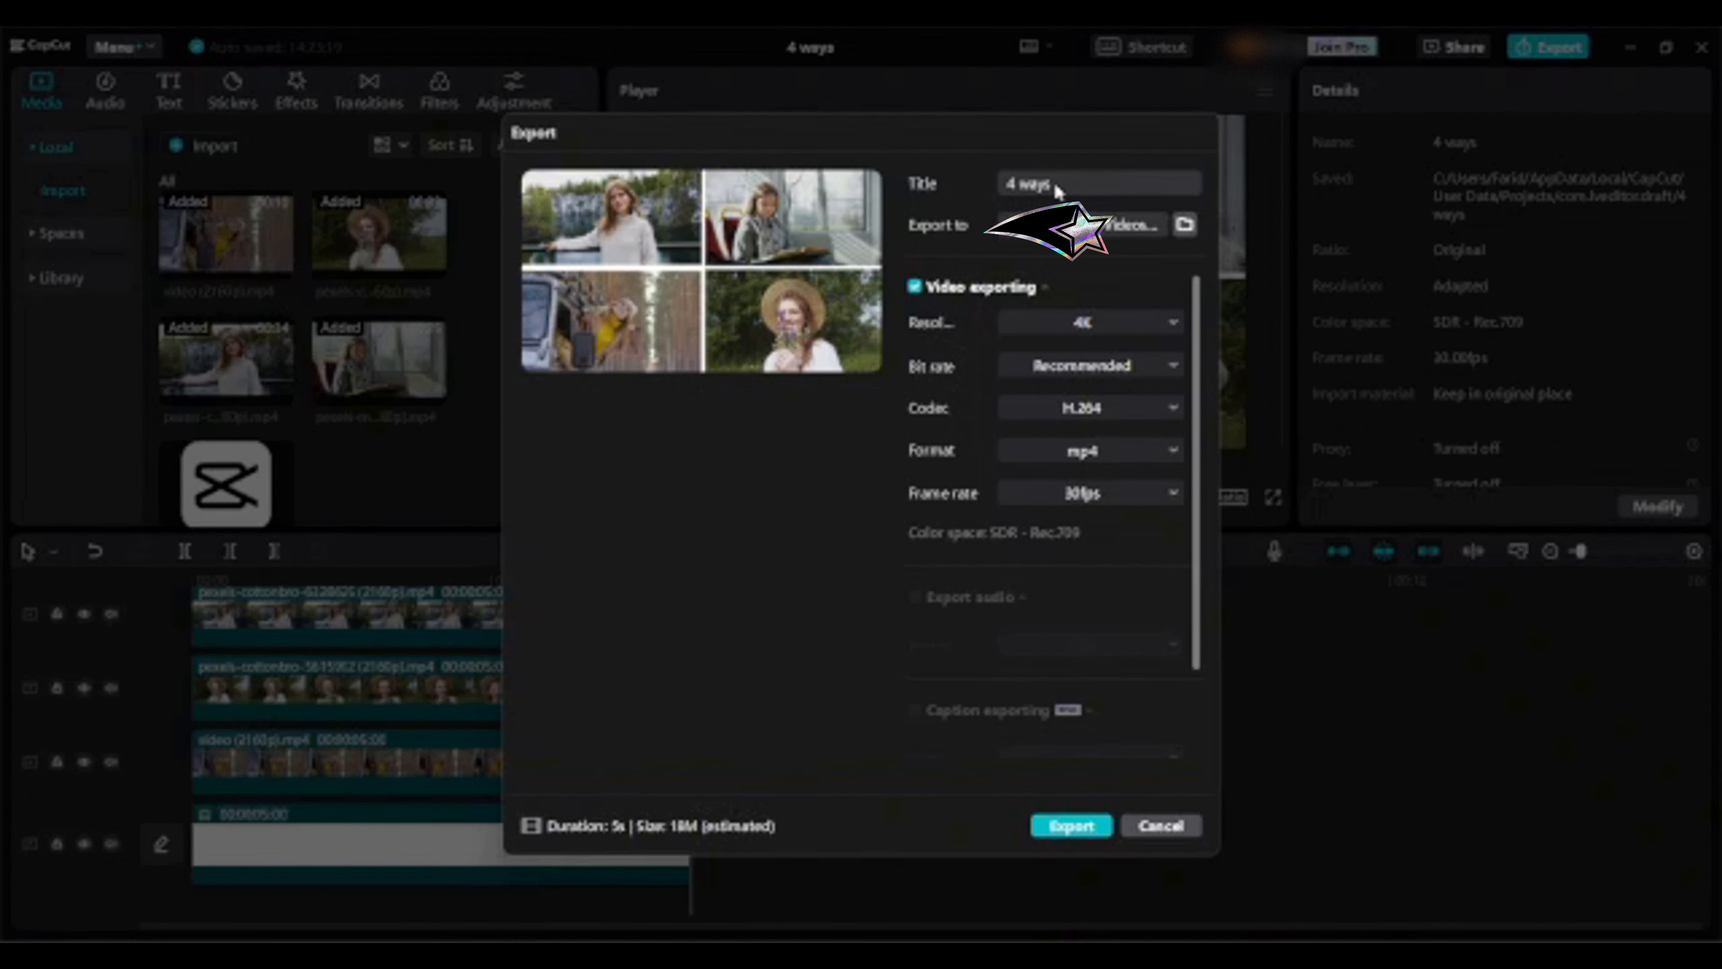
type("4 layer video on")
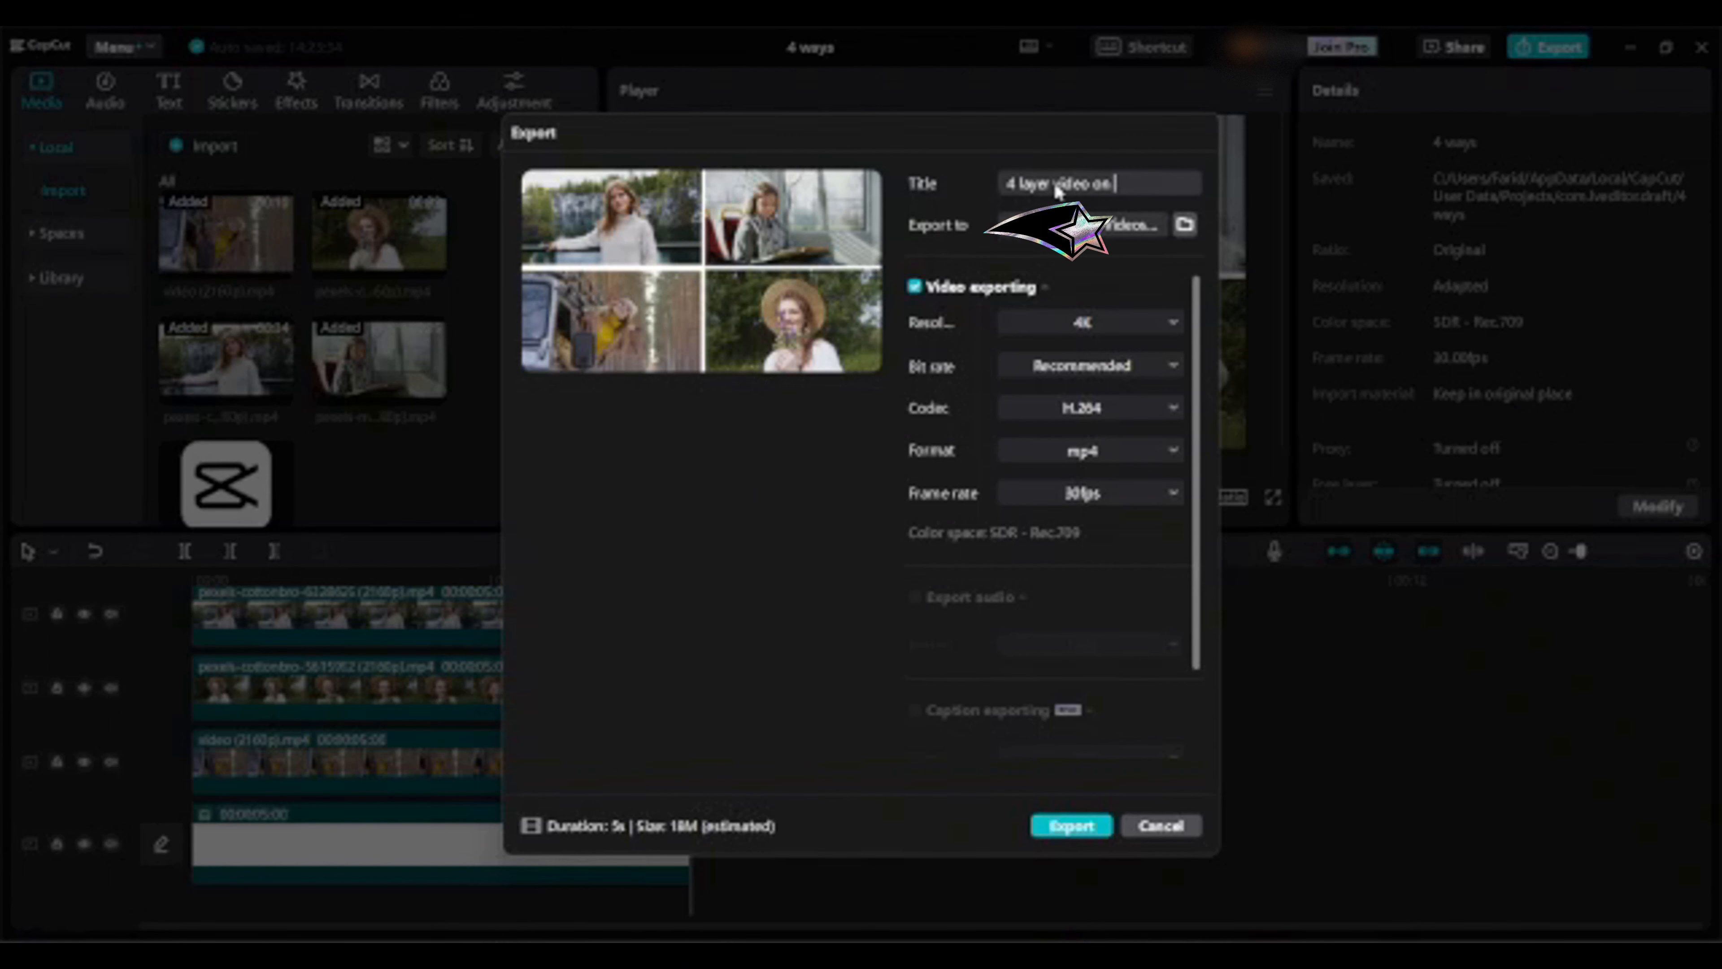